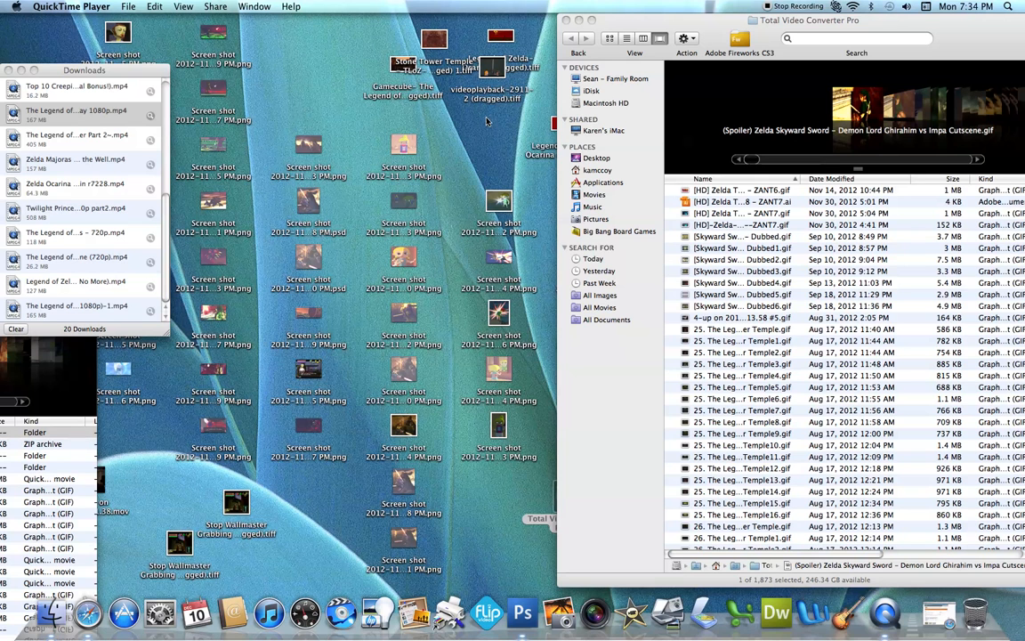
mouse_move(524, 613)
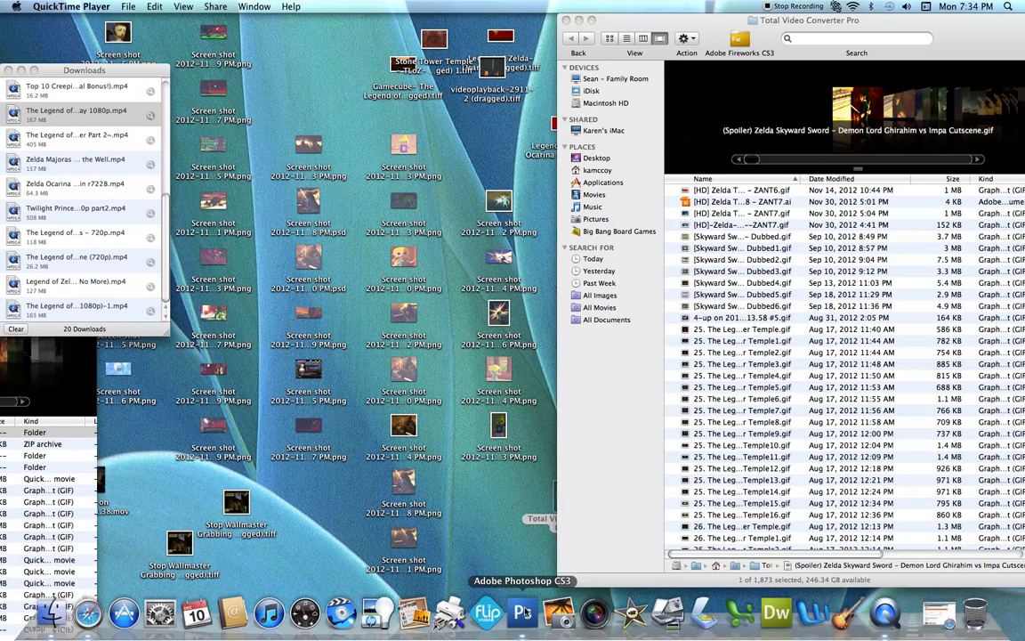
Launch Photoshop CS3 from its Dock icon
left_click(522, 611)
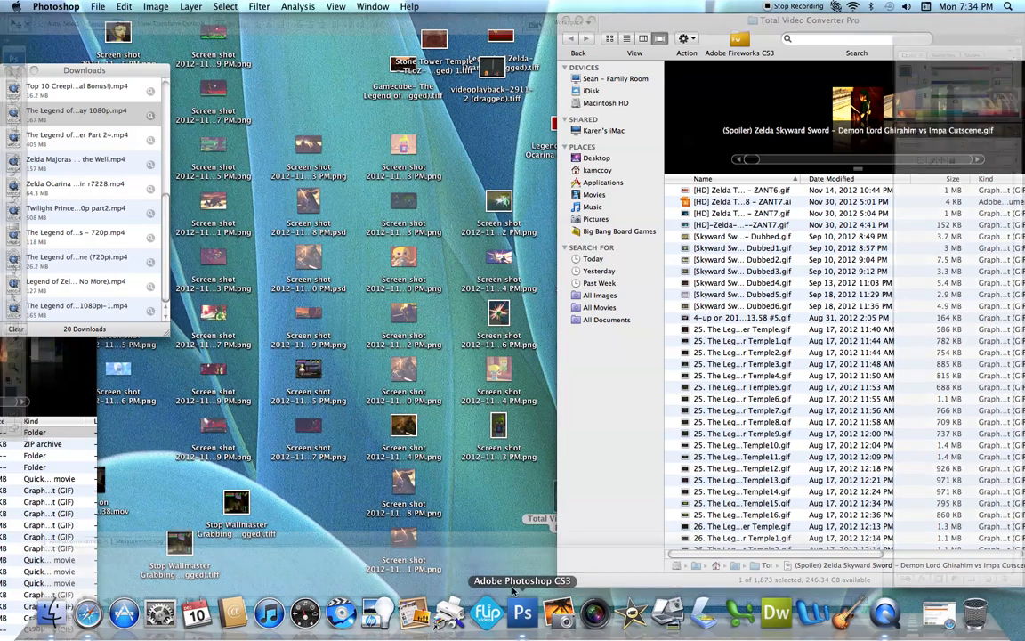
left_click(523, 612)
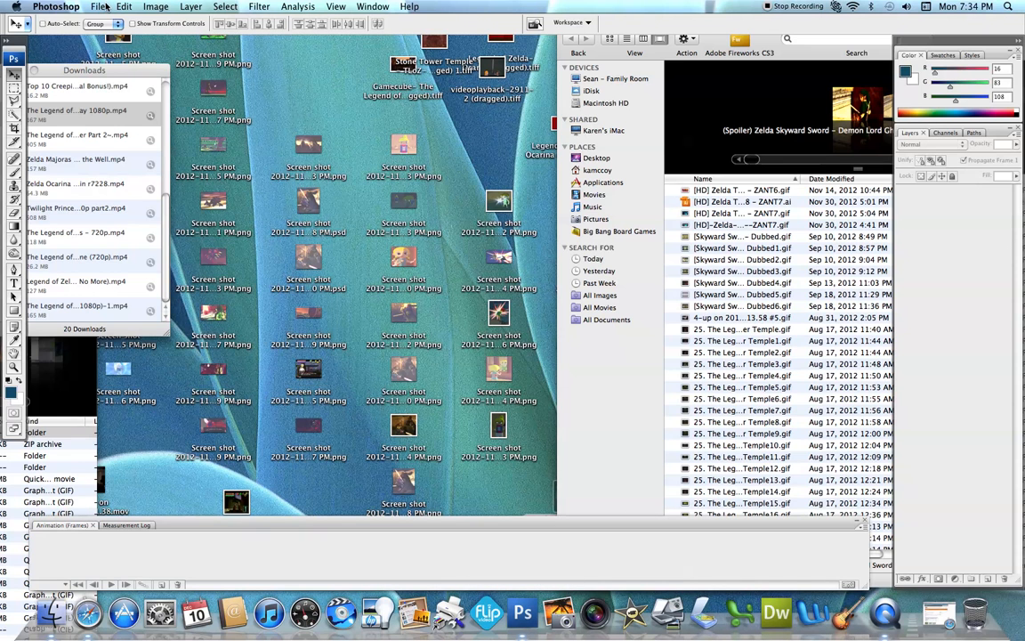
Start File > Import > Video Frames to Layers and find the Twilight Princess .mov file
left_click(99, 7)
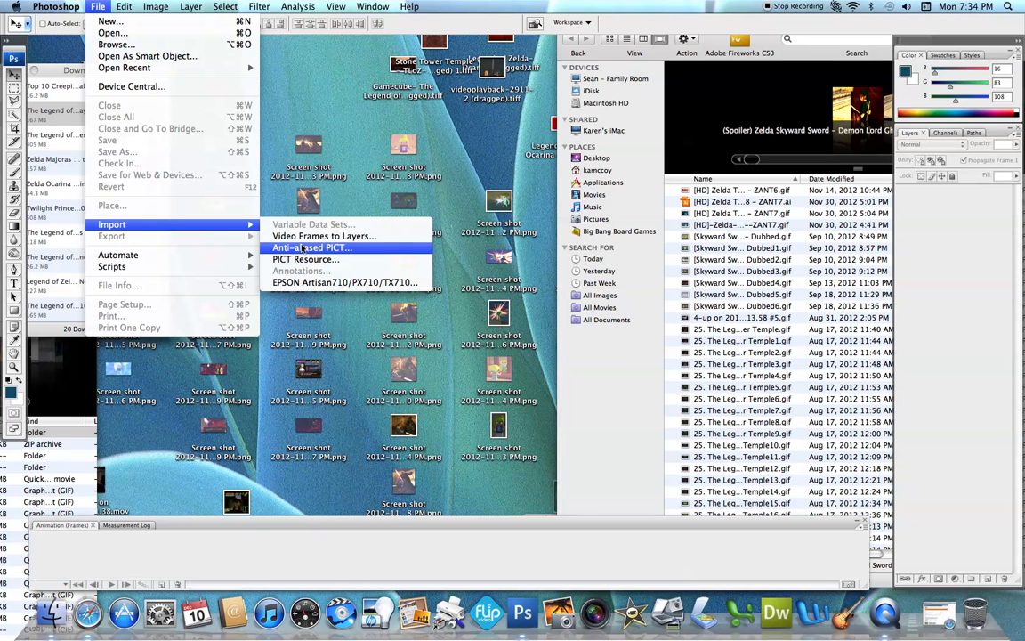
mouse_move(324, 236)
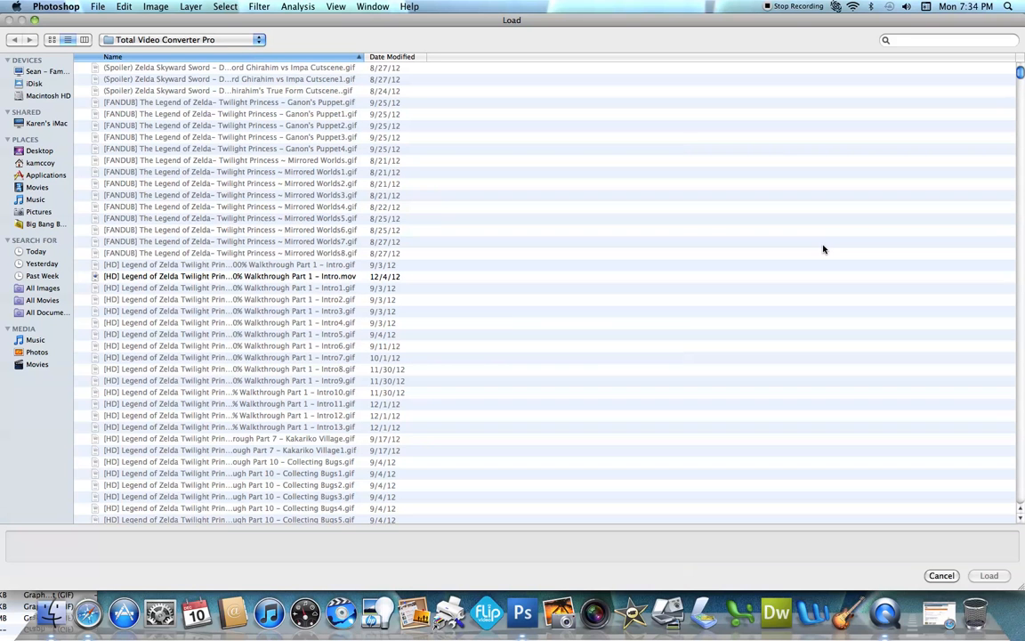
mouse_move(894, 208)
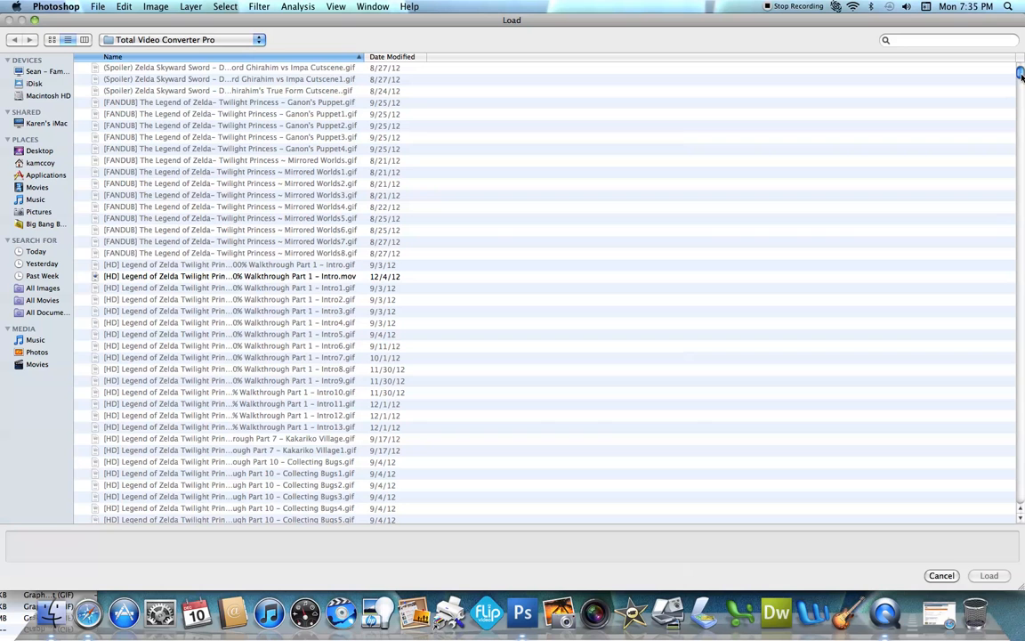
scroll("down", 3)
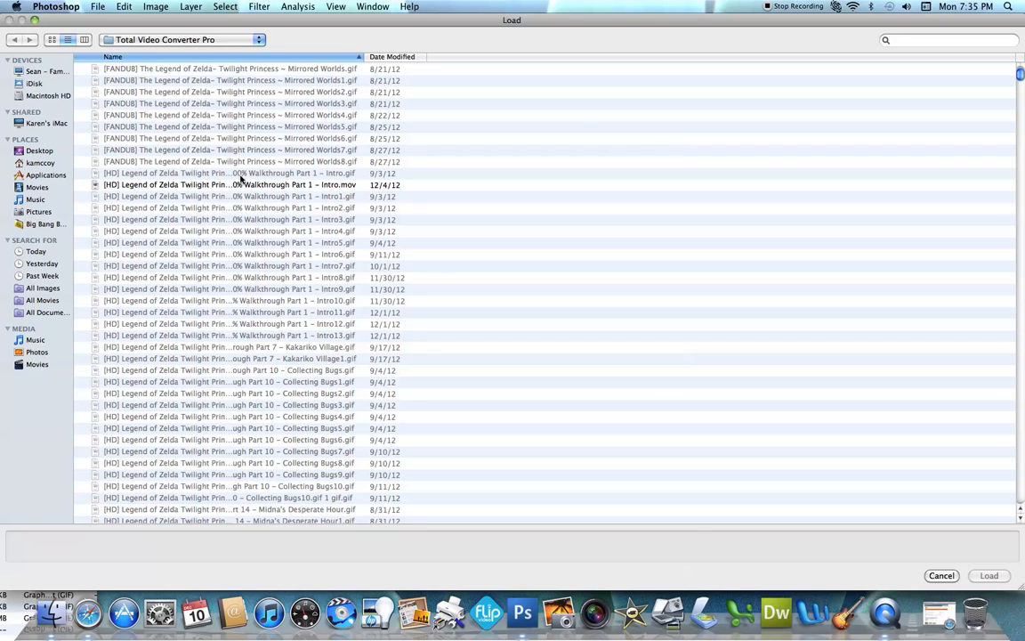
mouse_move(314, 193)
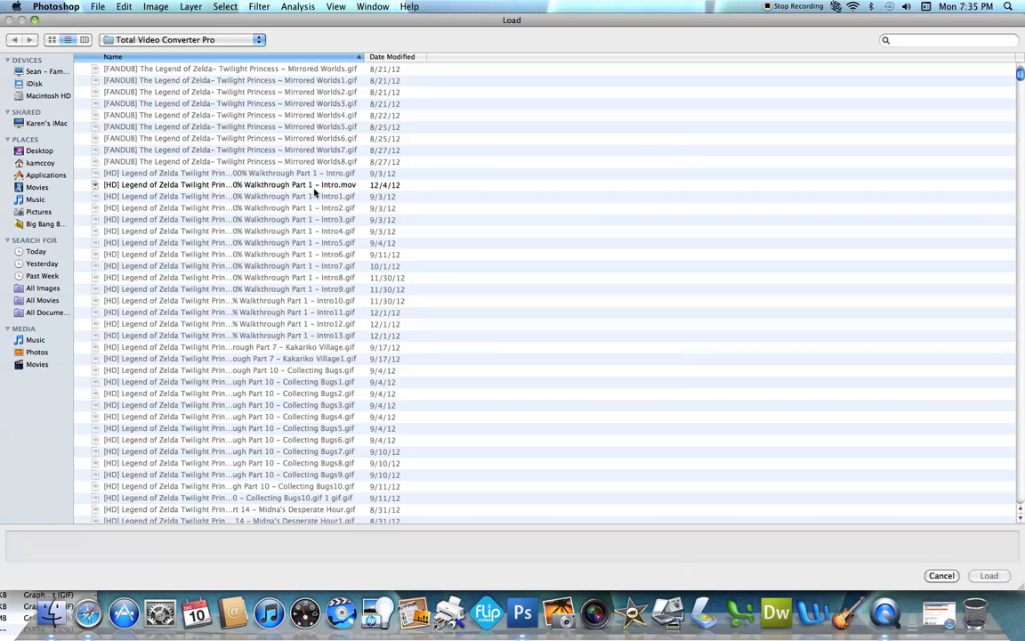
scroll("down", 3)
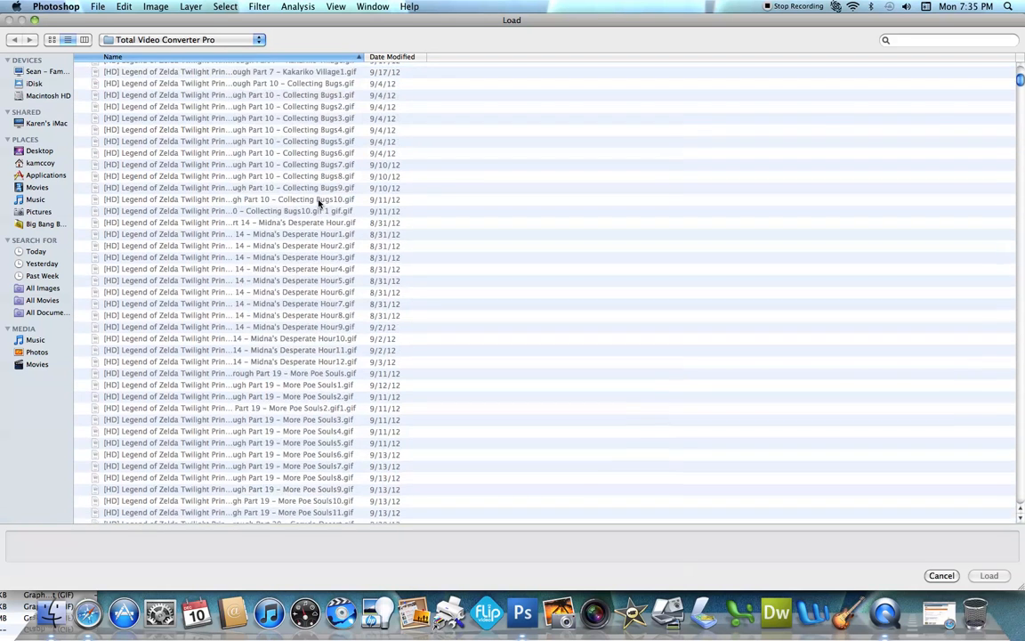
scroll("down", 3)
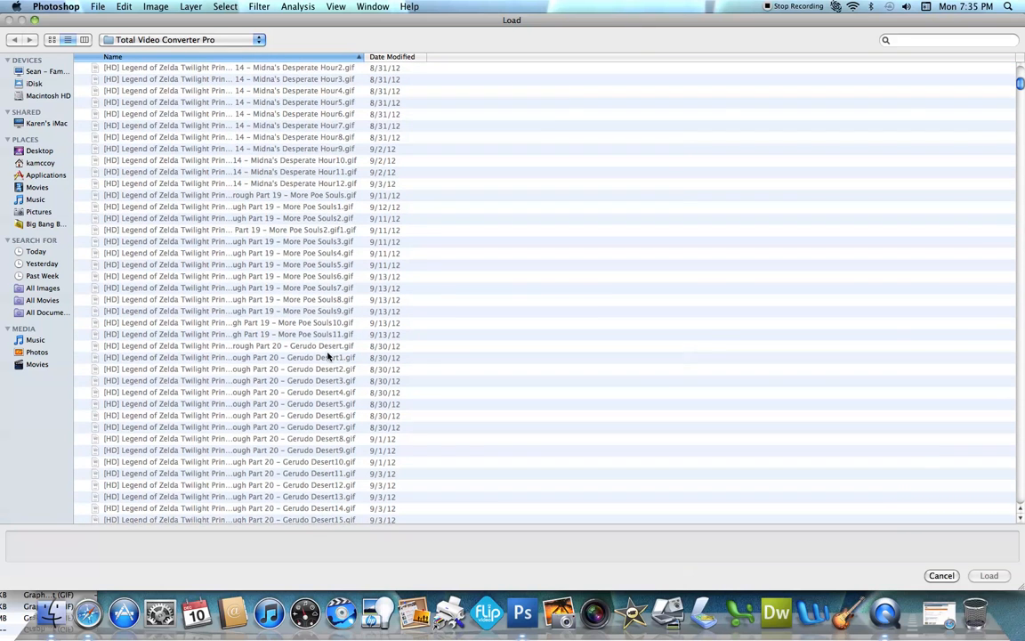
scroll("down", 3)
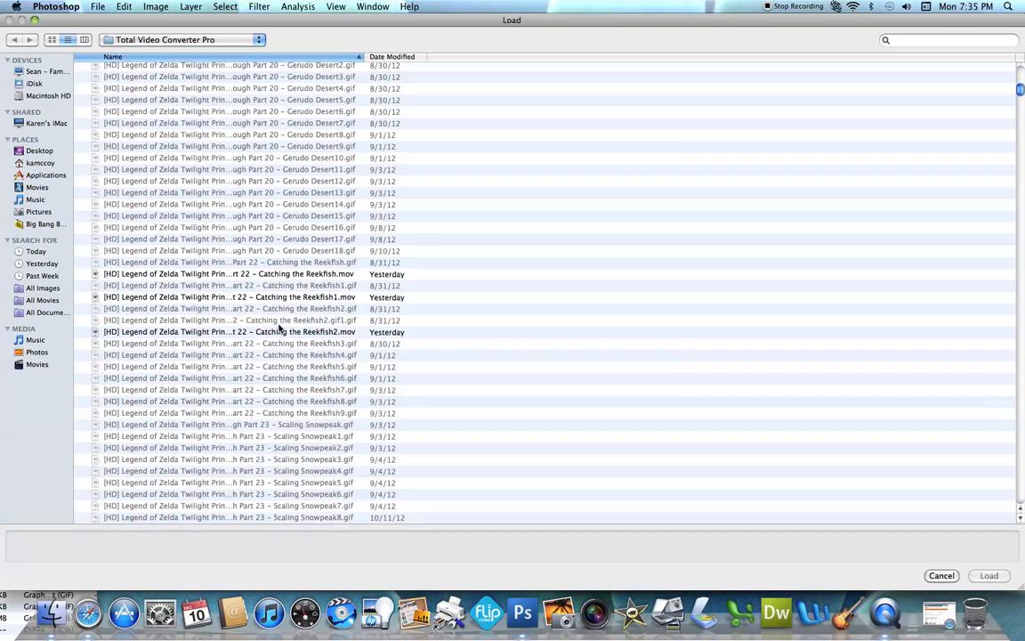
scroll("down", 3)
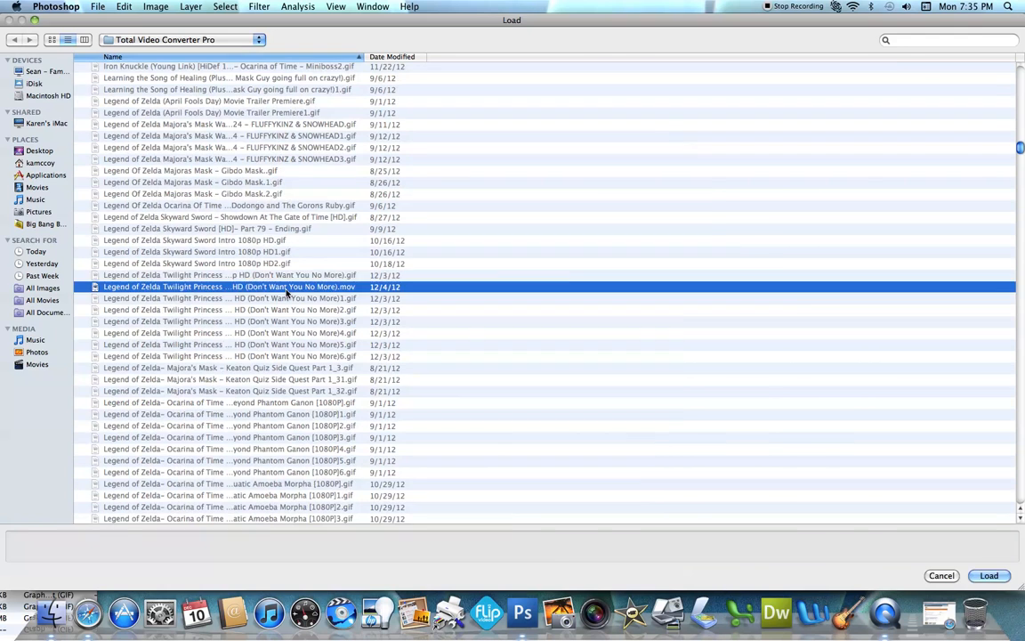
Load the Twilight Princess clip from beginning to end with Make Frame Animation enabled
left_click(989, 575)
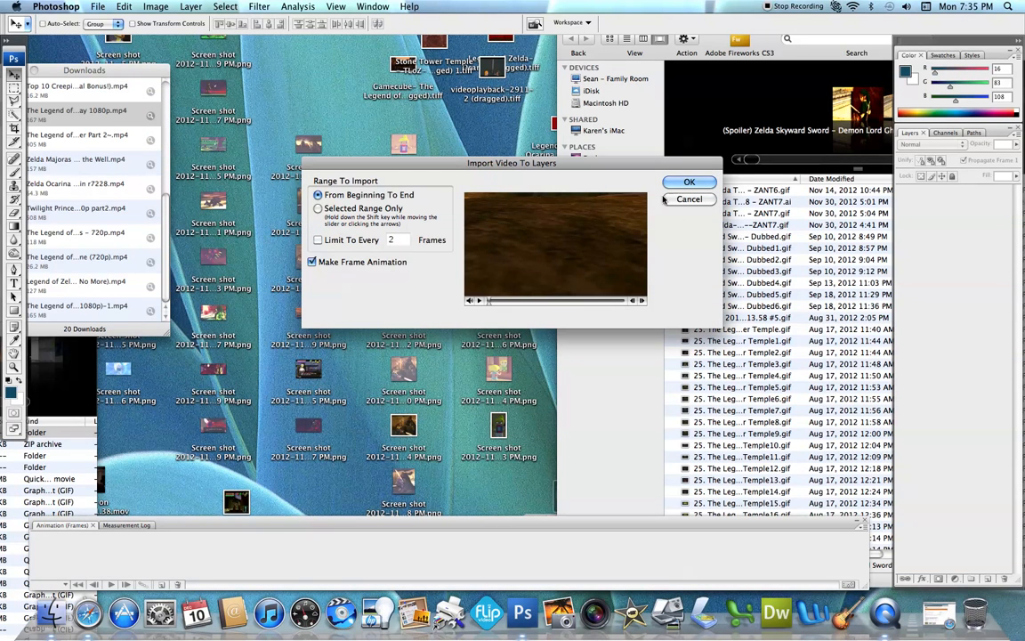
left_click(690, 199)
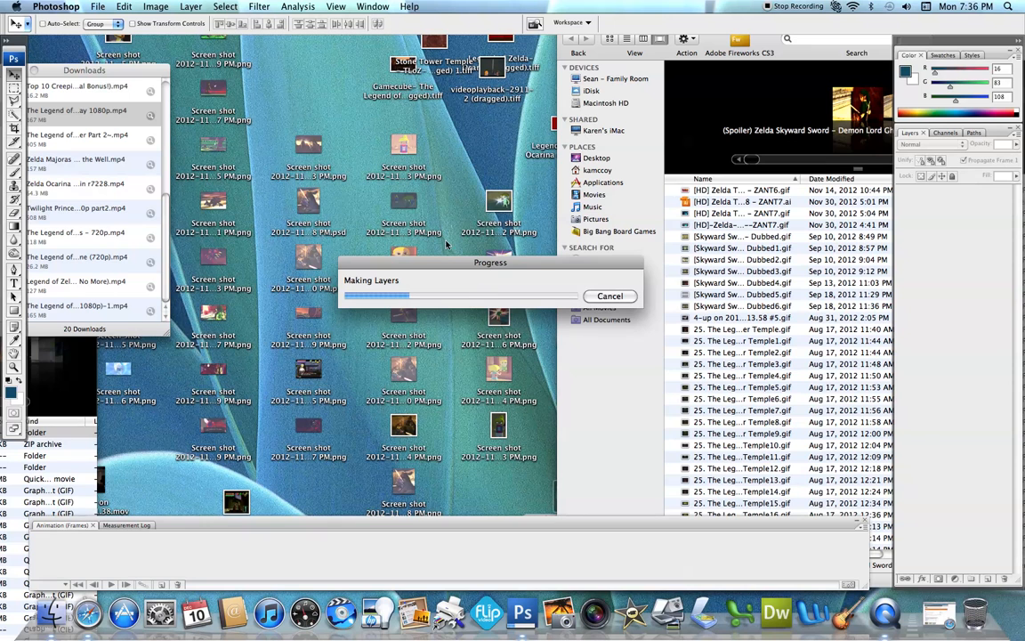
mouse_move(474, 285)
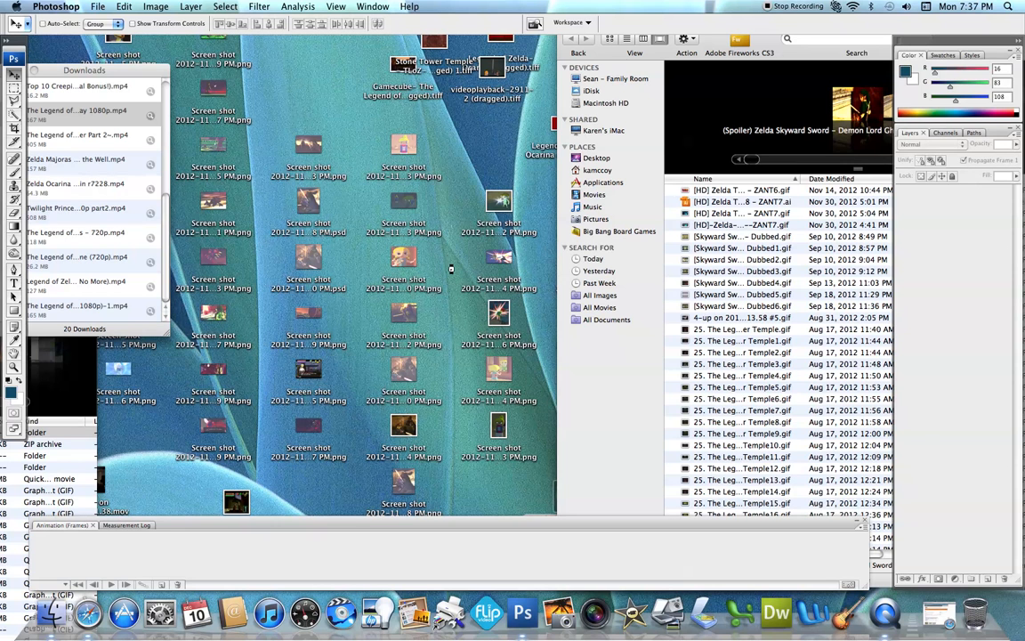
mouse_move(337, 101)
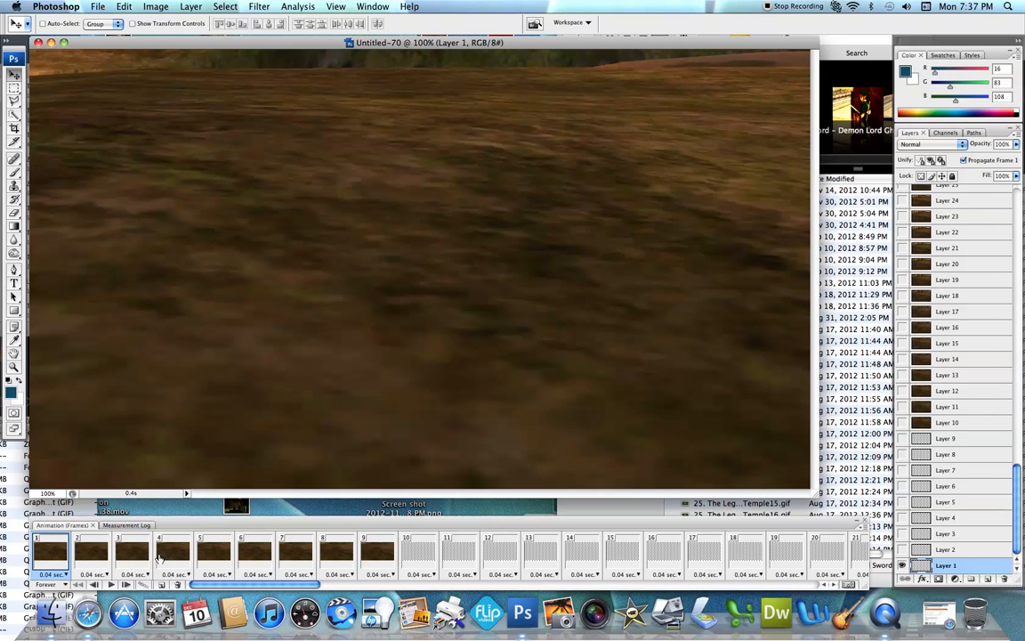
mouse_move(596, 552)
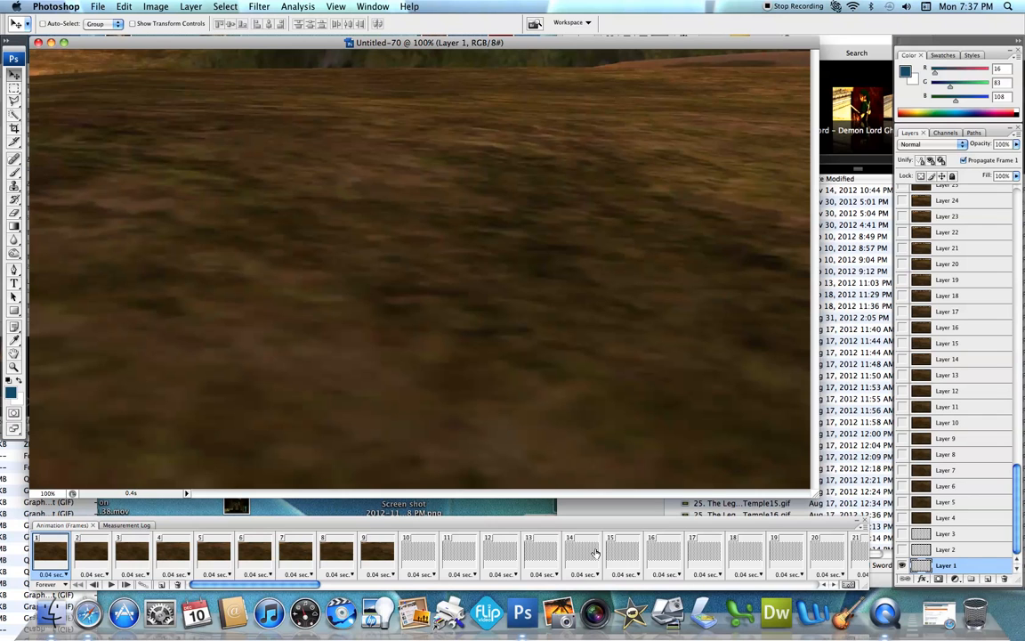
mouse_move(418, 543)
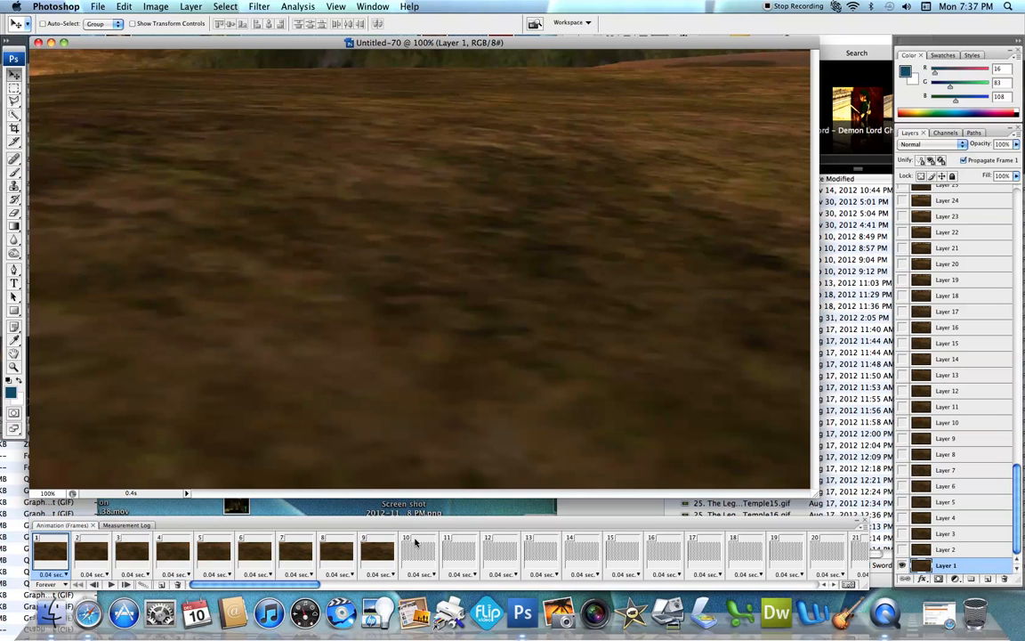
mouse_move(200, 561)
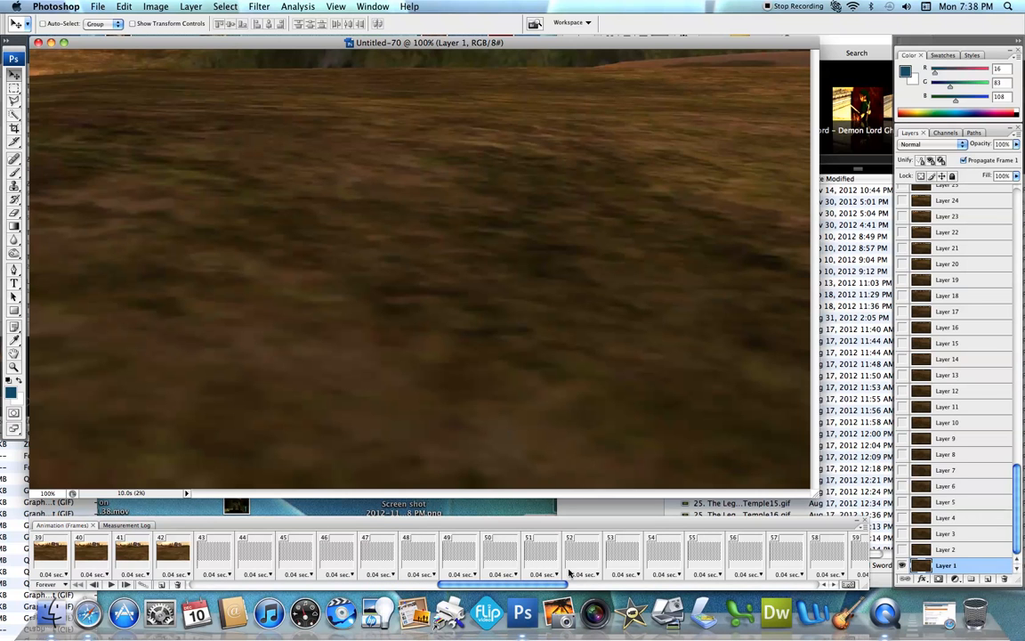
Scroll the Animation panel and preview a later frame showing the rider
scroll("right", 3)
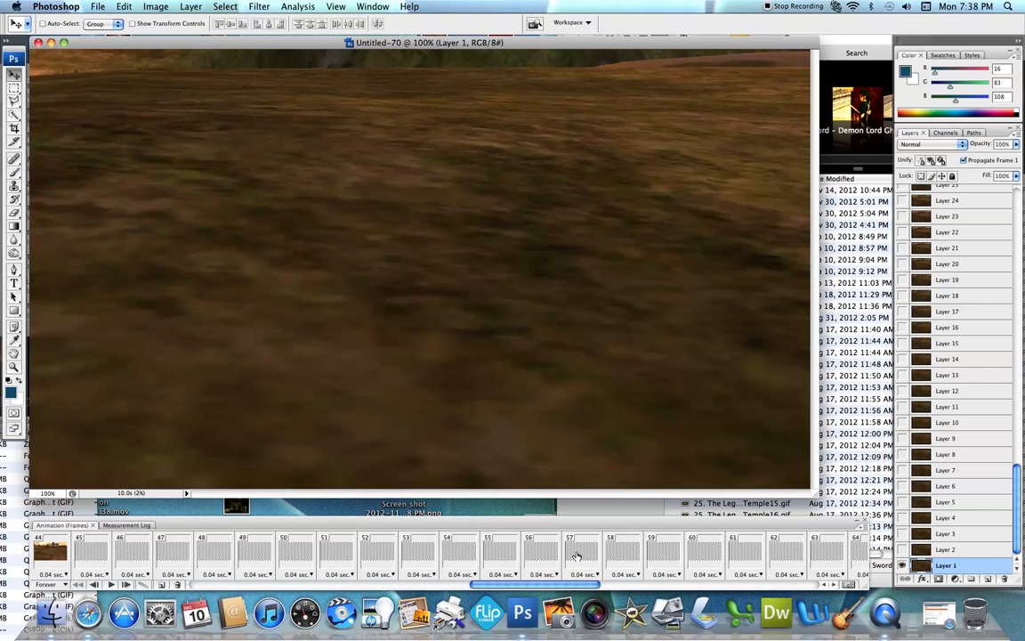
left_click(583, 552)
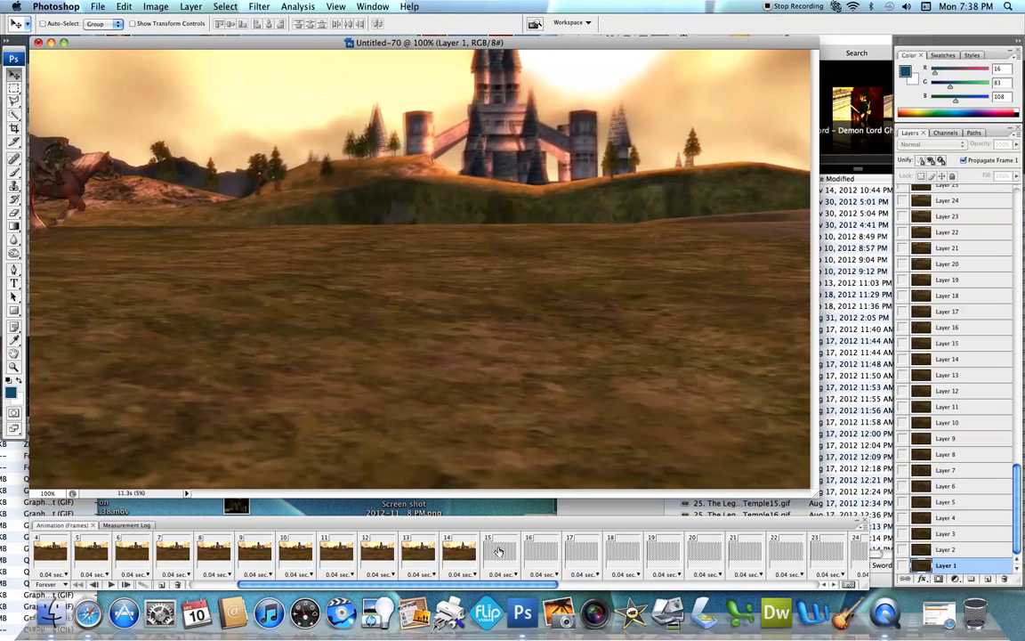
Select and delete the opening frames before the rider nears the castle
left_click(499, 552)
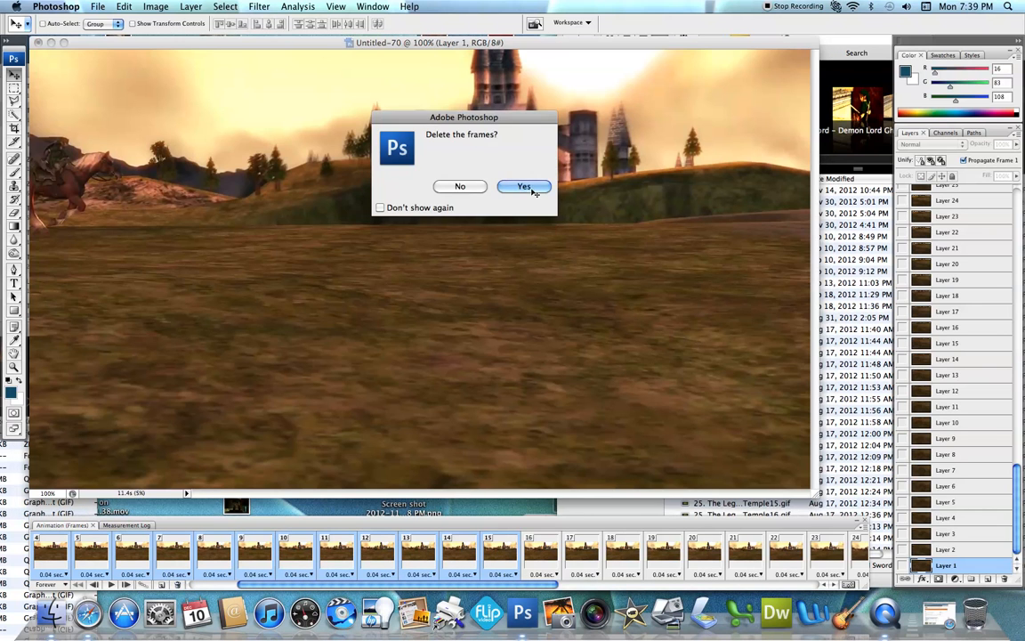
left_click(523, 186)
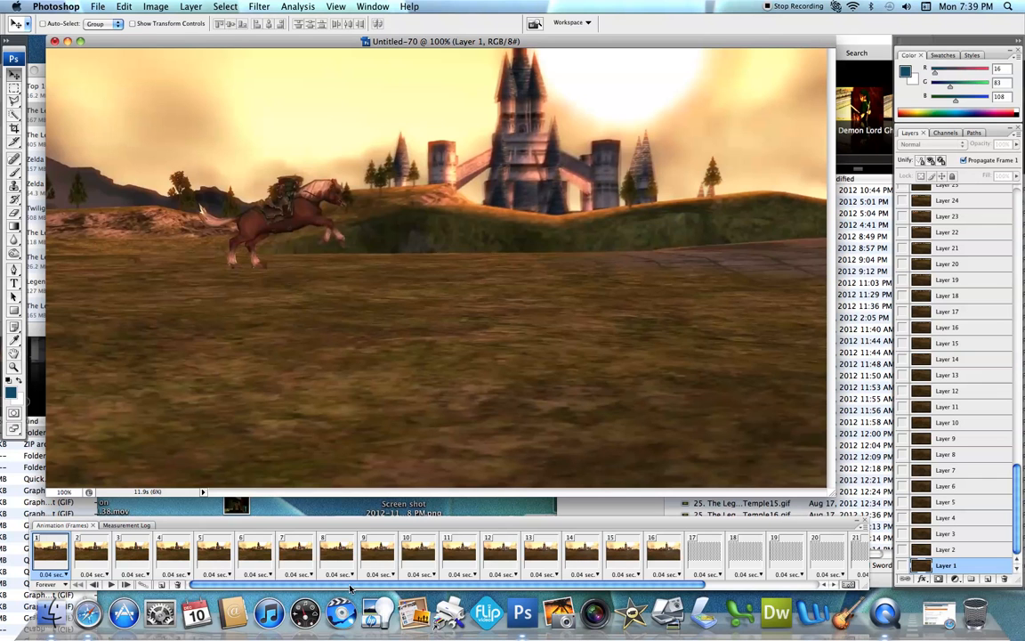
Delete frames 21 onward, leaving a 20-frame animation
scroll("right", 3)
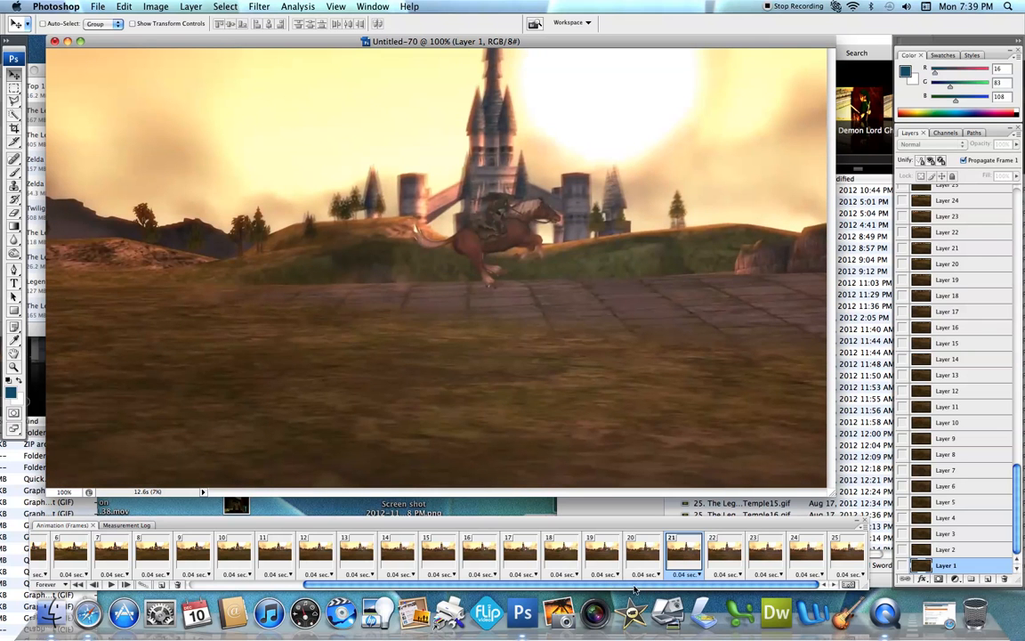
mouse_move(845, 562)
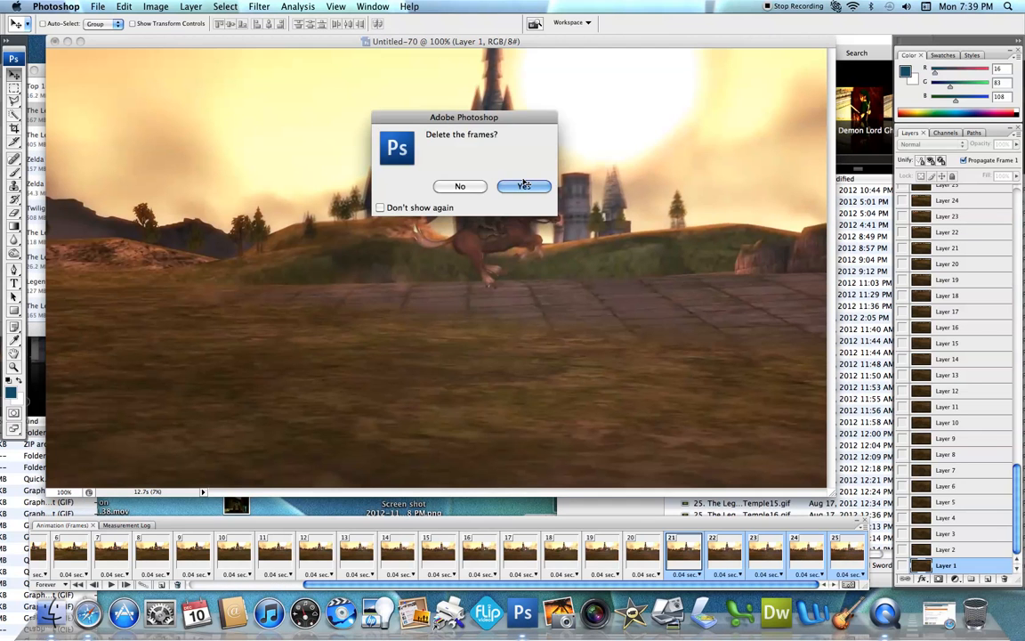
left_click(524, 186)
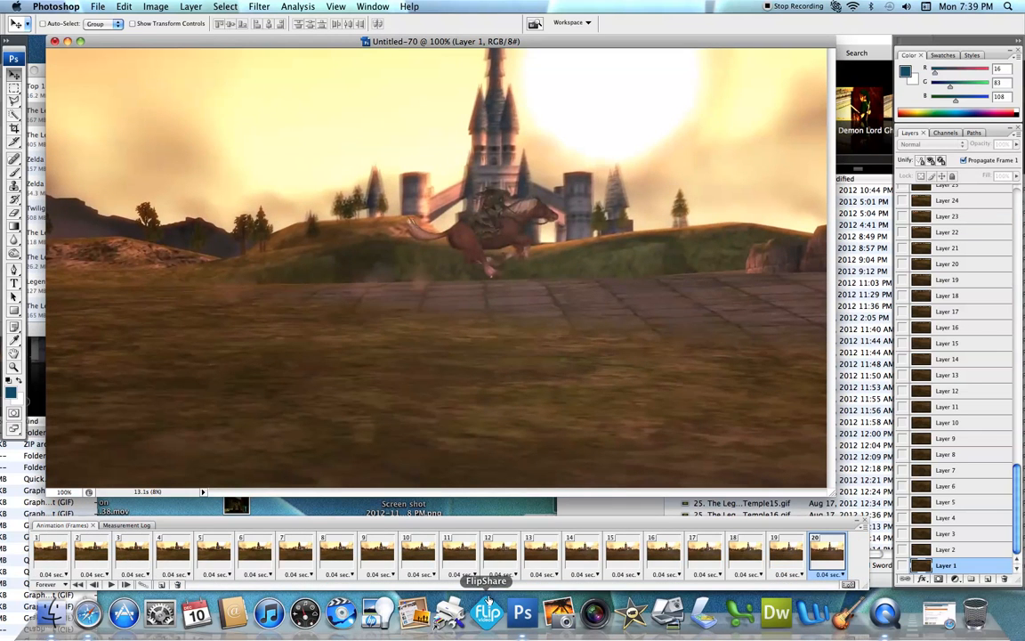
mouse_move(1003, 525)
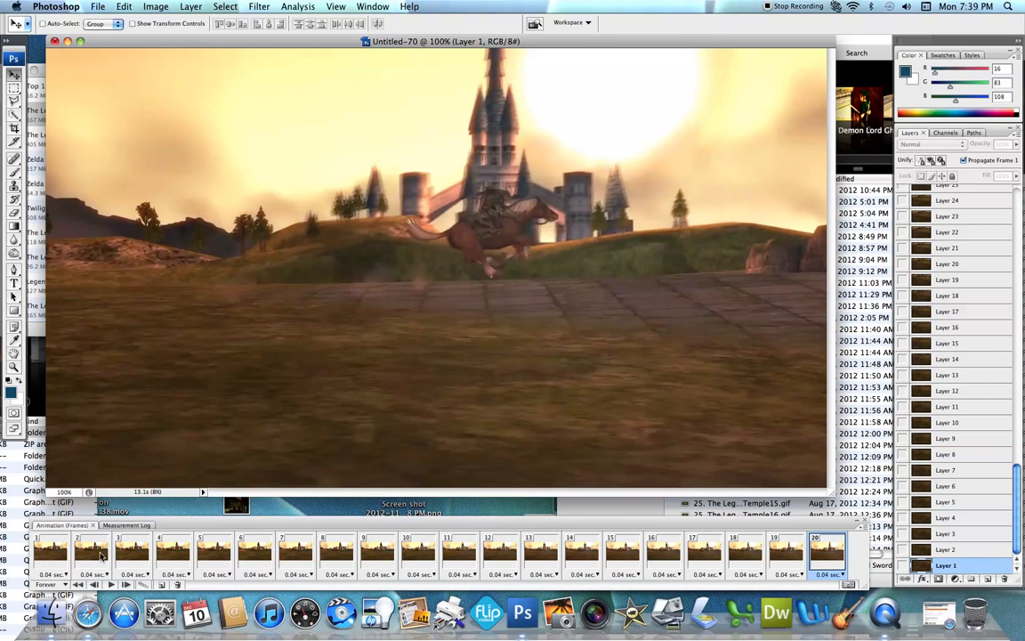
scroll("down", 3)
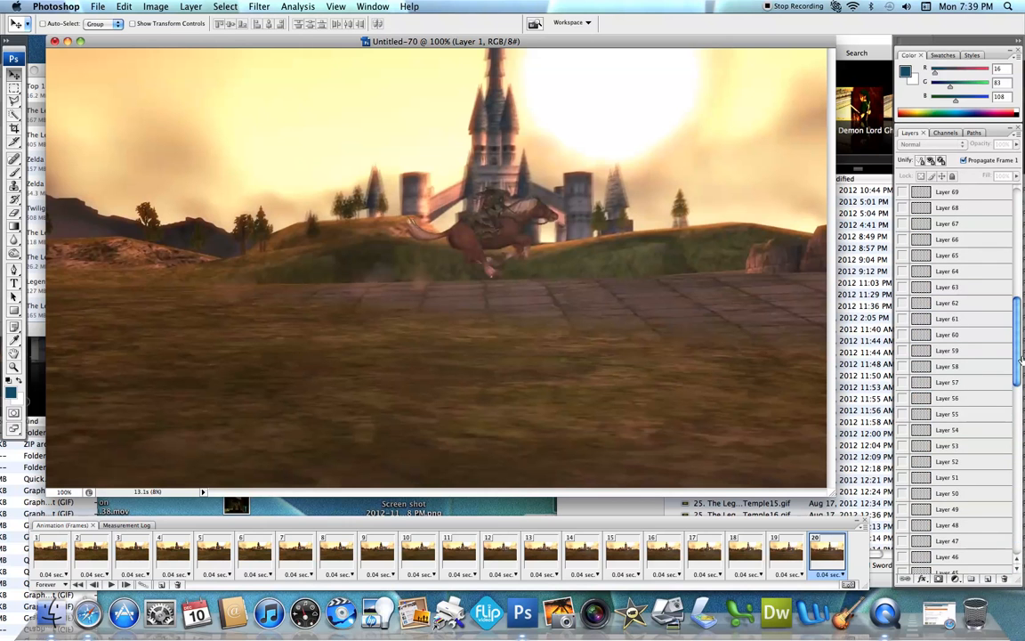
scroll("down", 3)
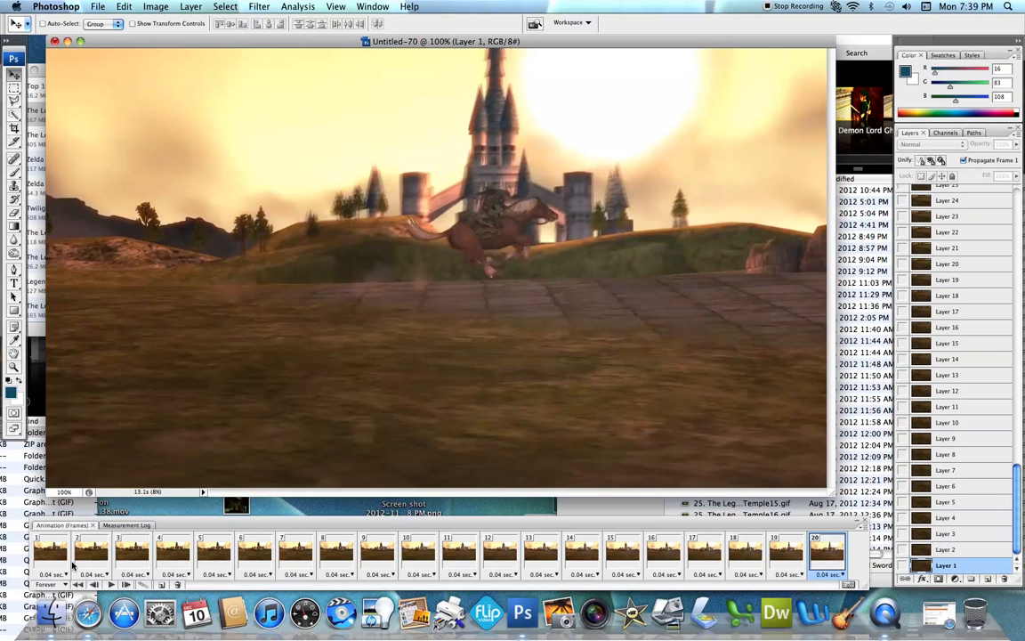
left_click(51, 552)
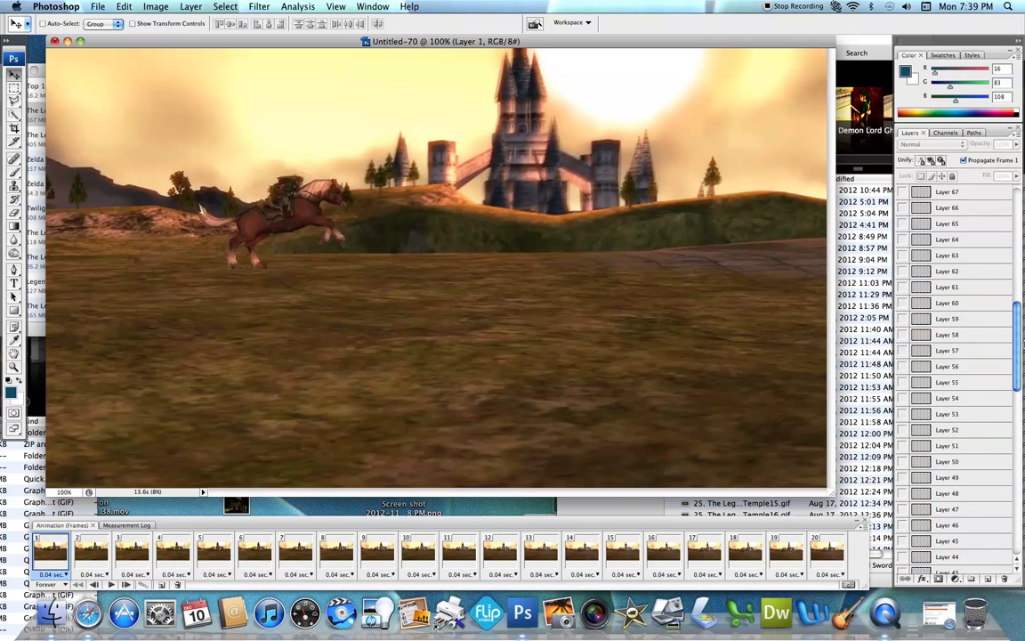
scroll("down", 3)
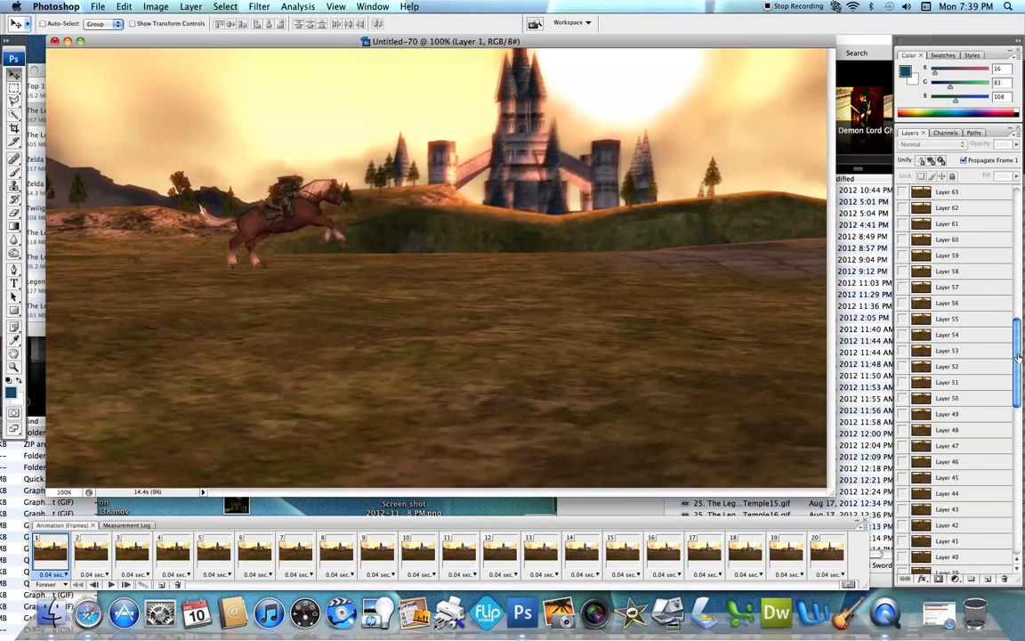
scroll("down", 3)
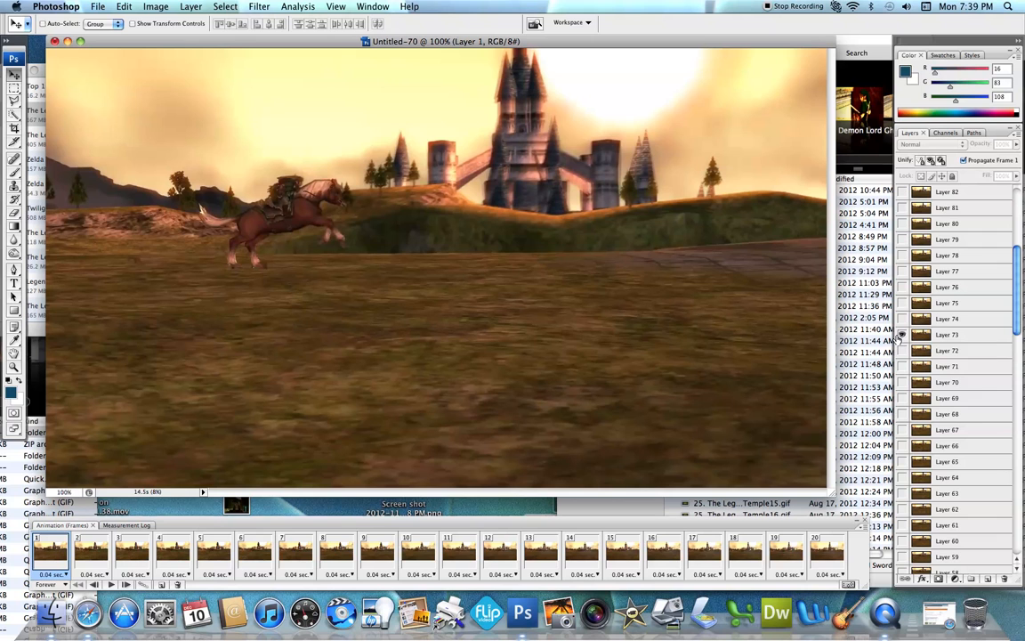
mouse_move(901, 335)
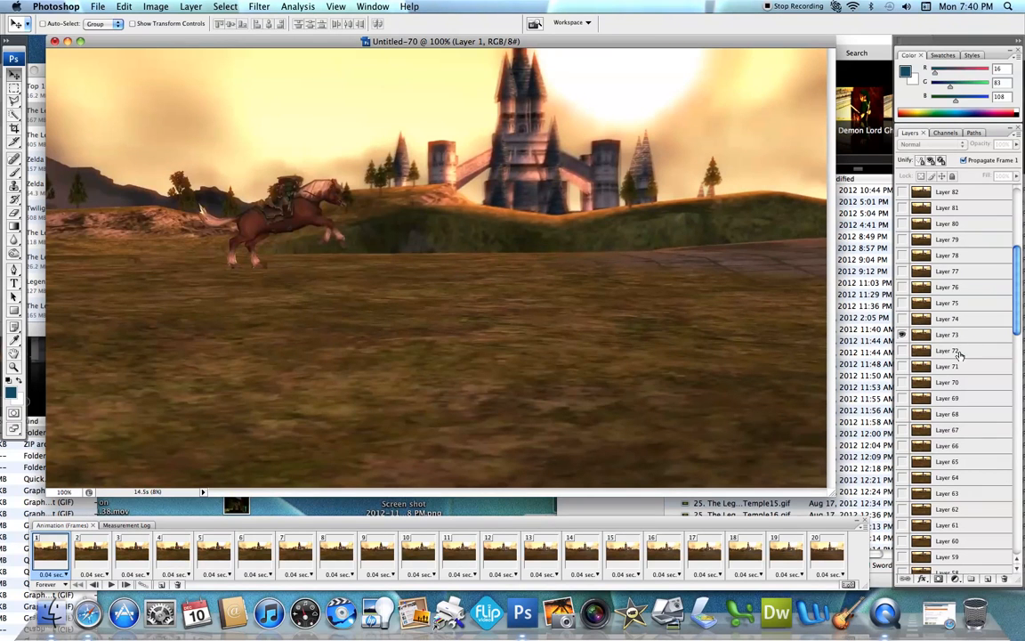
Select Layer 72 and display frame 20 in the Animation palette
left_click(948, 350)
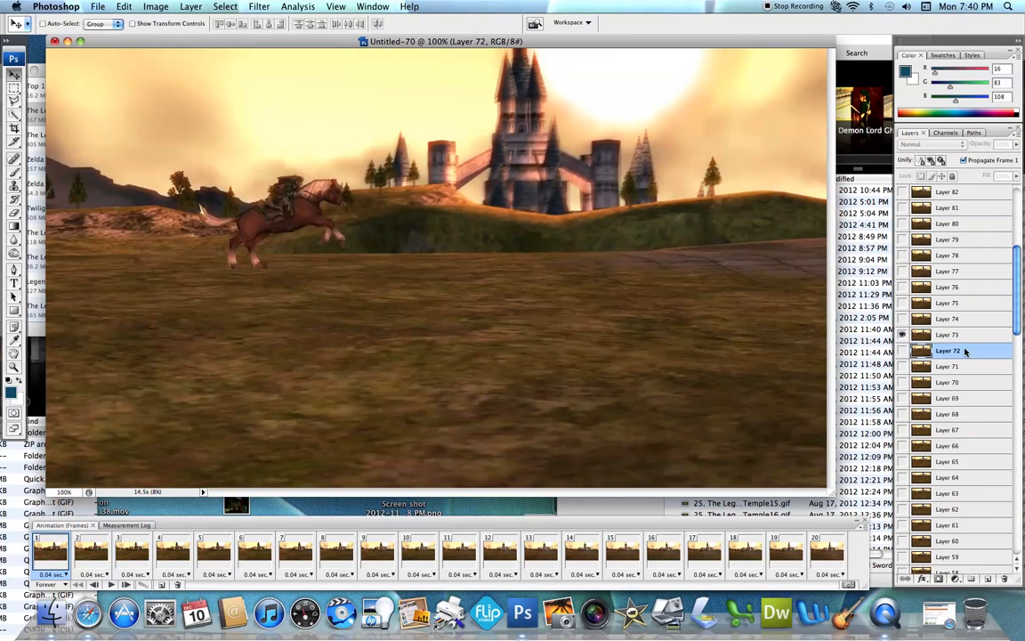
scroll("down", 3)
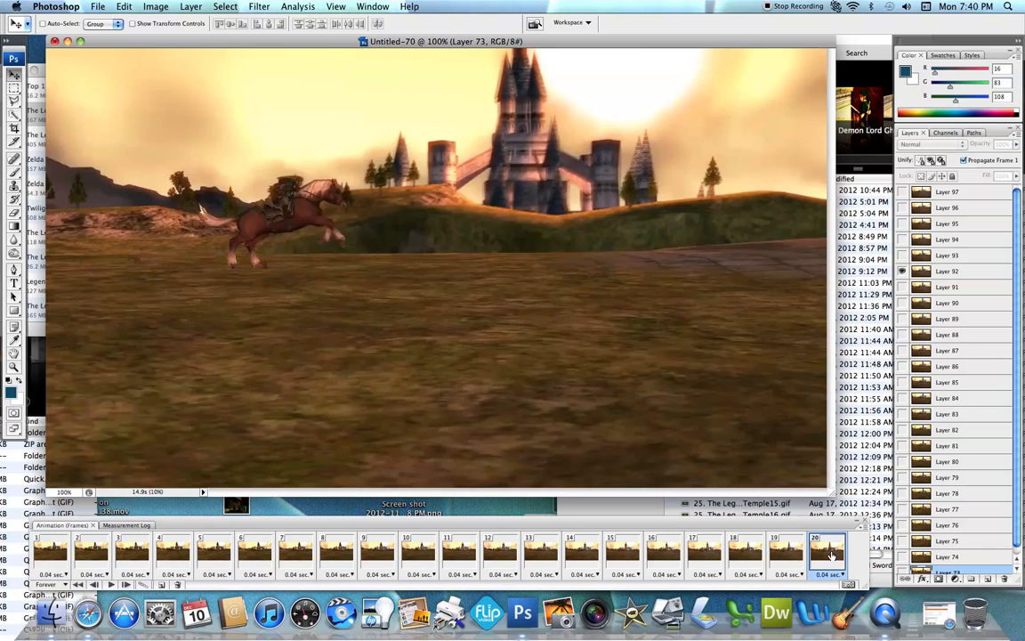
left_click(947, 256)
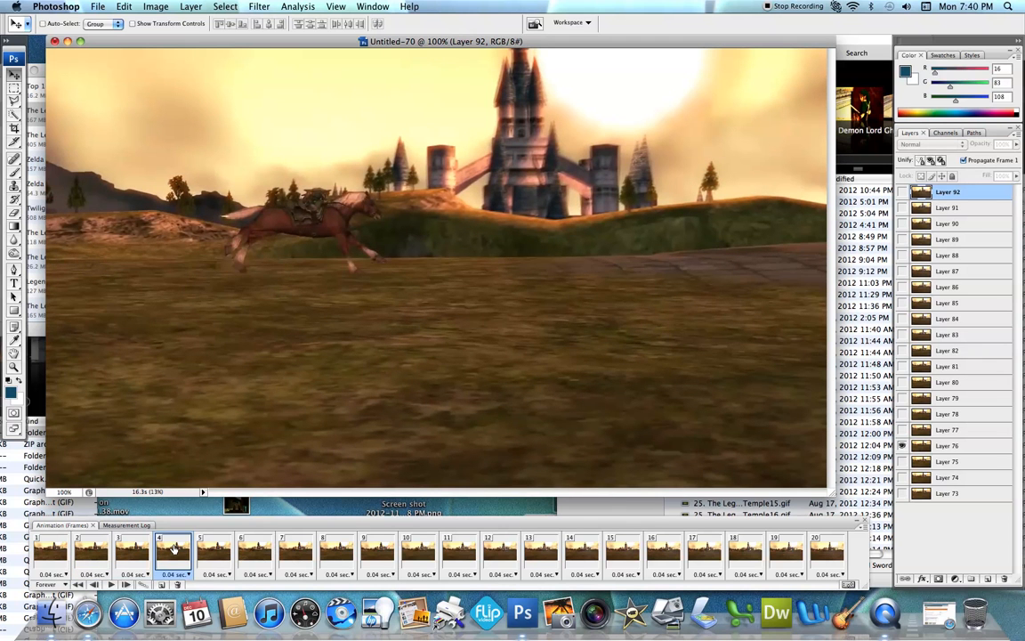
left_click(215, 552)
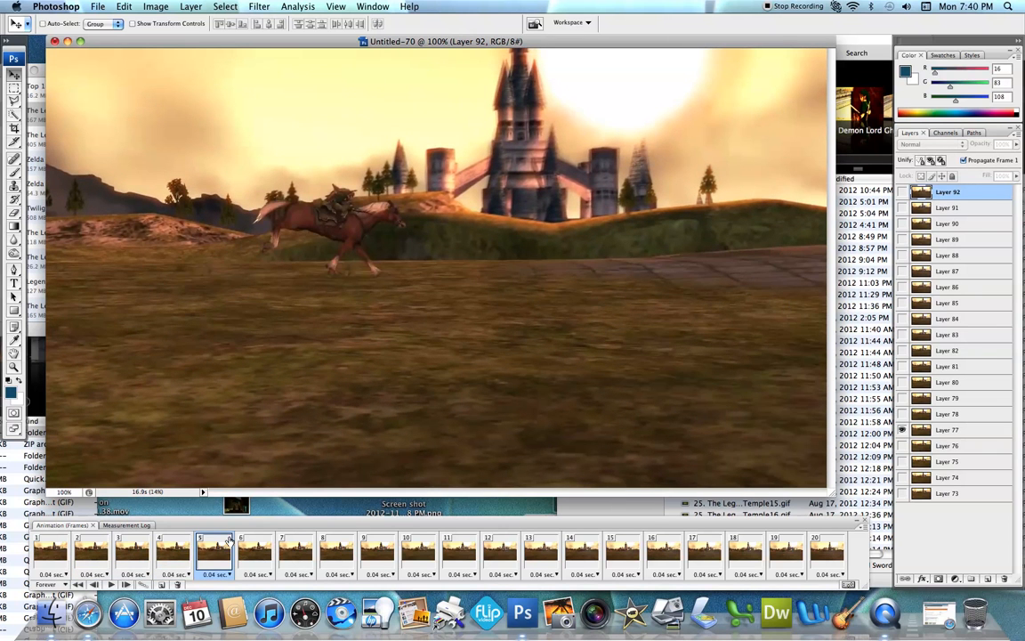
left_click(296, 552)
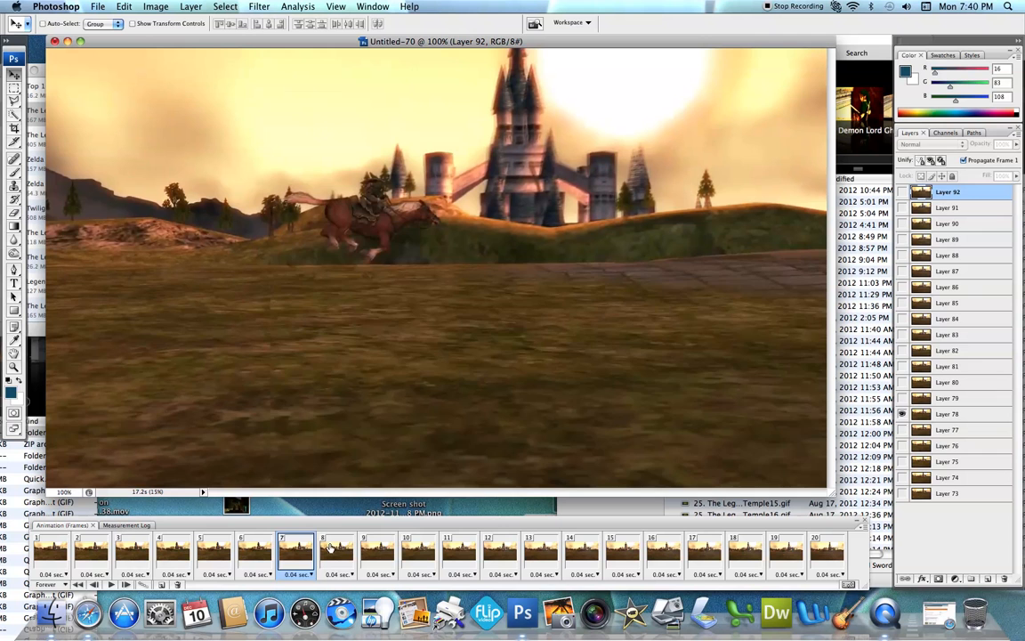
left_click(376, 550)
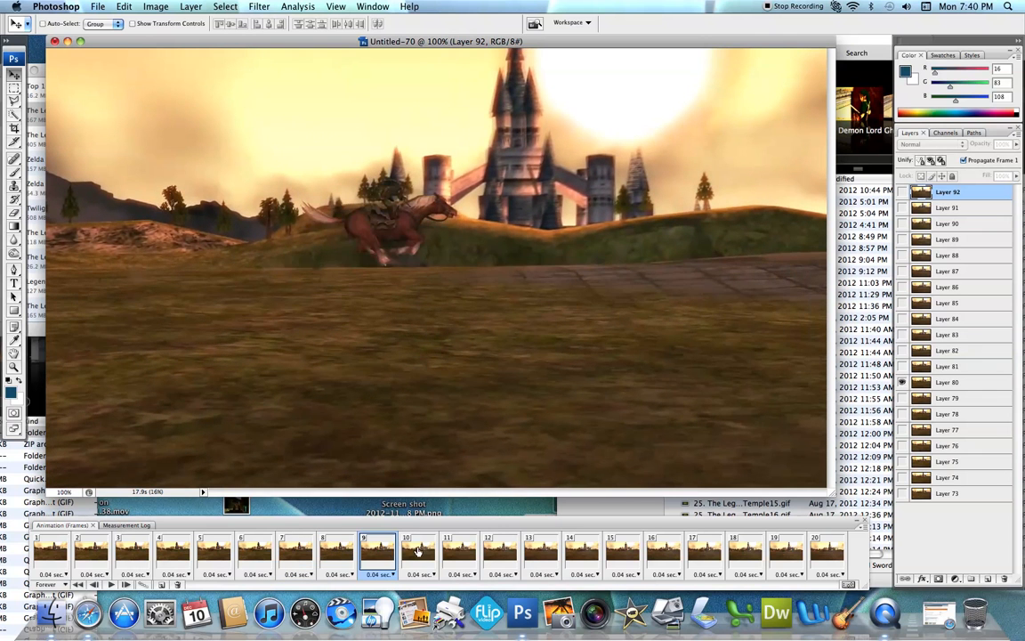
left_click(500, 550)
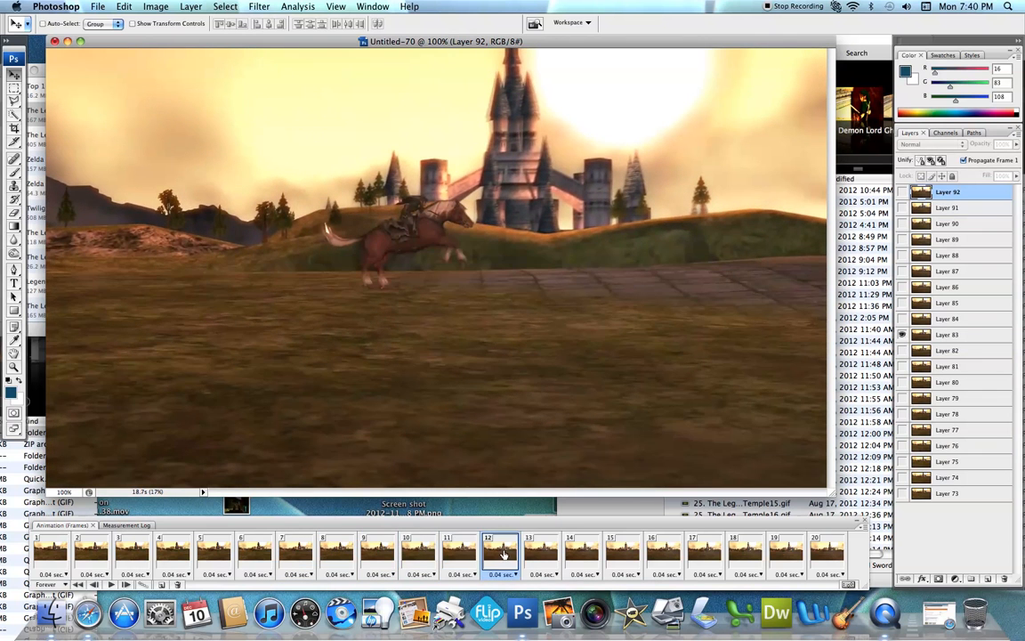
left_click(583, 552)
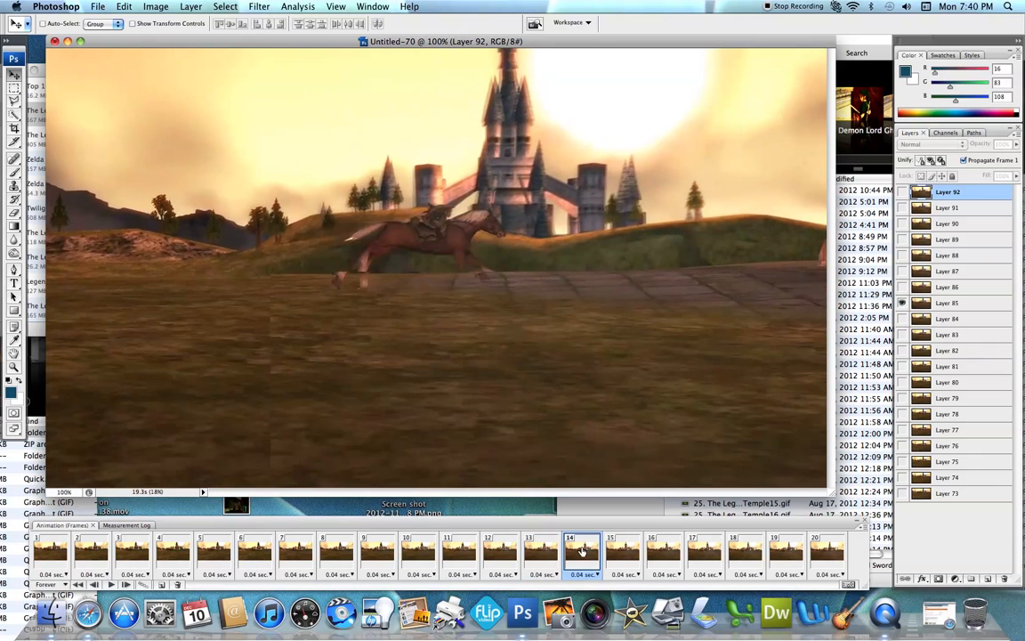
left_click(623, 552)
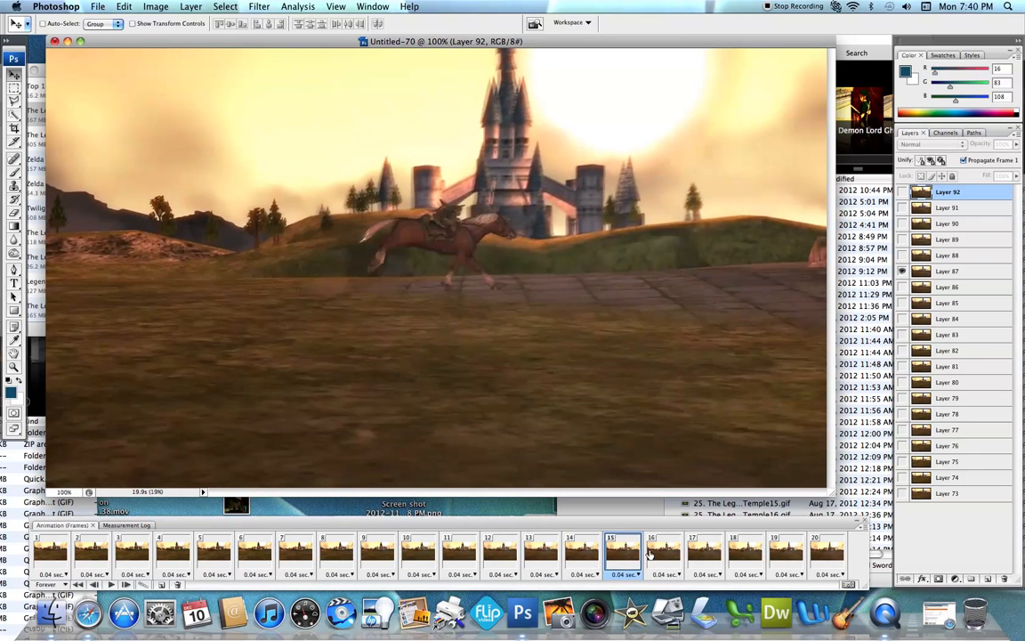
left_click(746, 552)
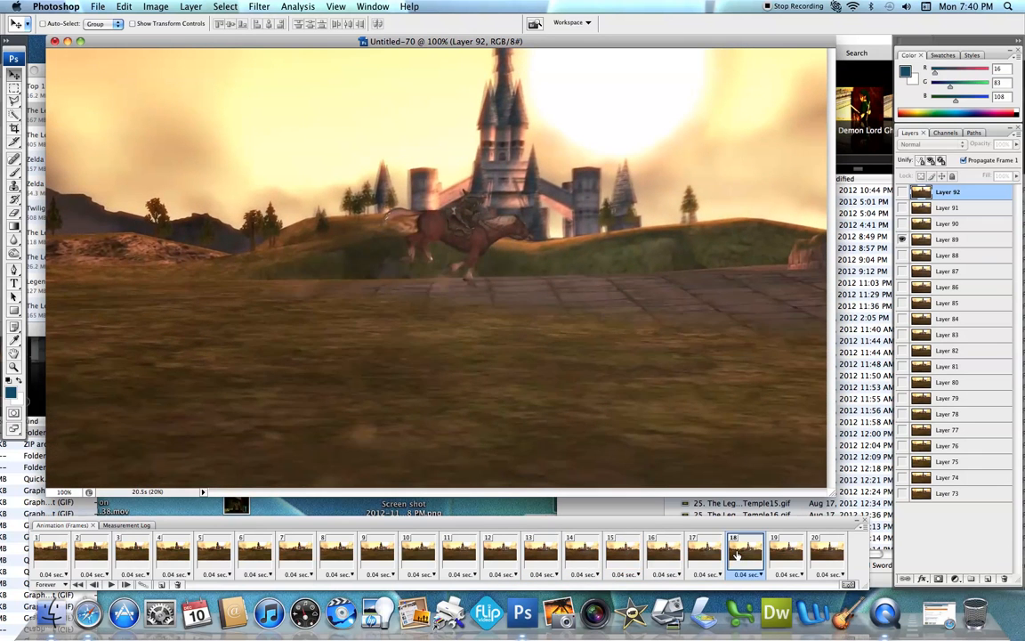
left_click(816, 552)
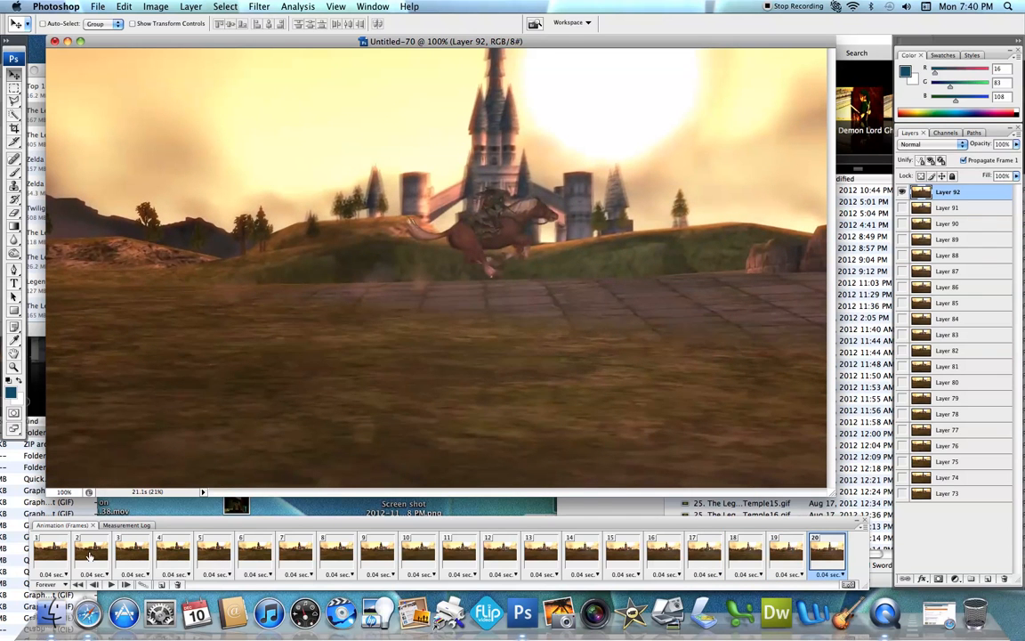
left_click(91, 552)
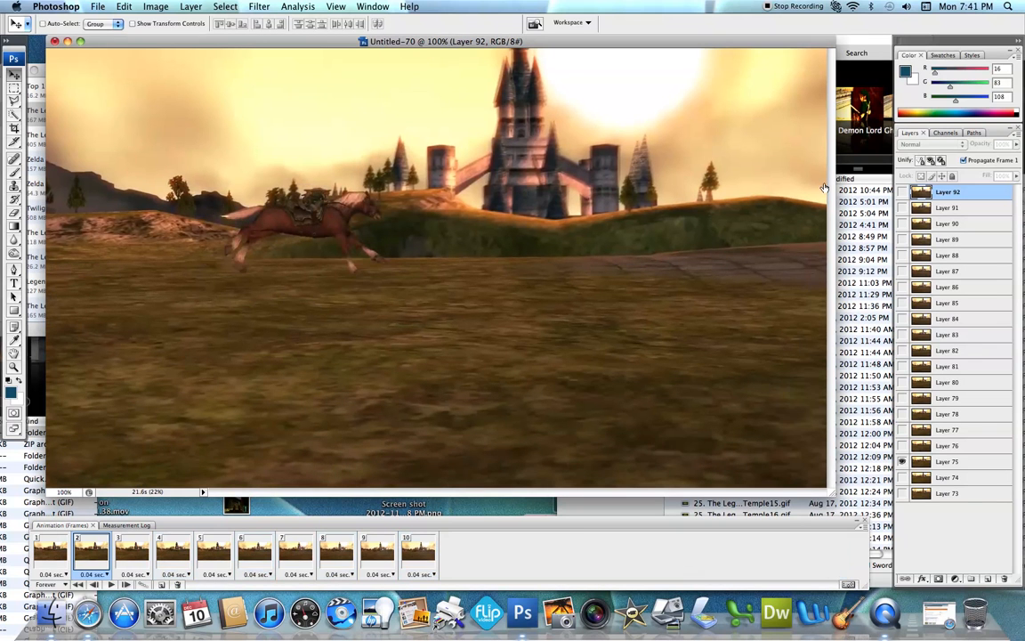
Delete the even-numbered layers from Layer 74 onward, keeping ten layers
left_click(948, 478)
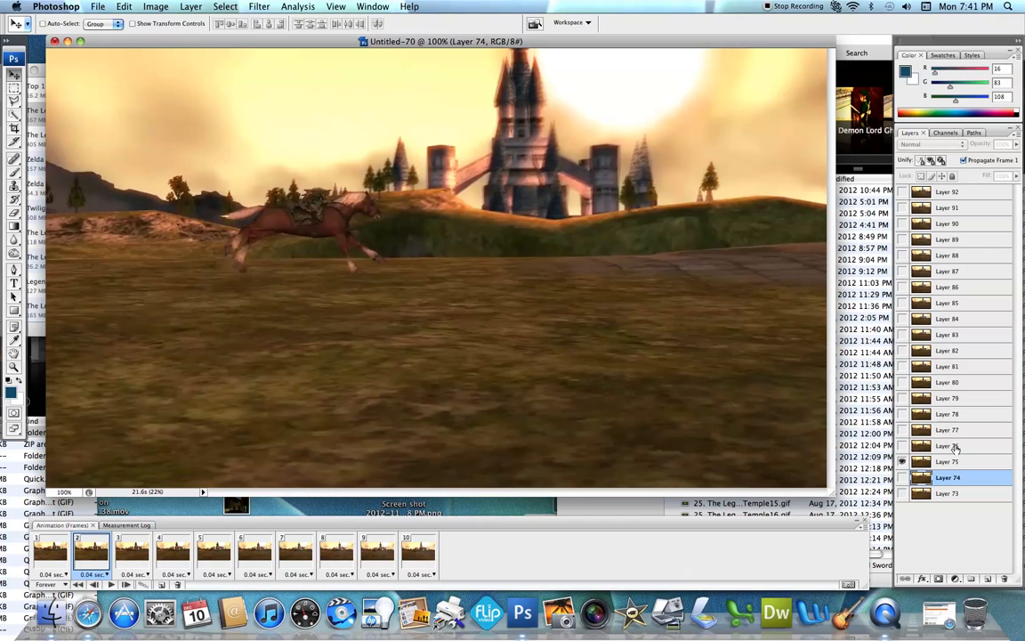
left_click(947, 414)
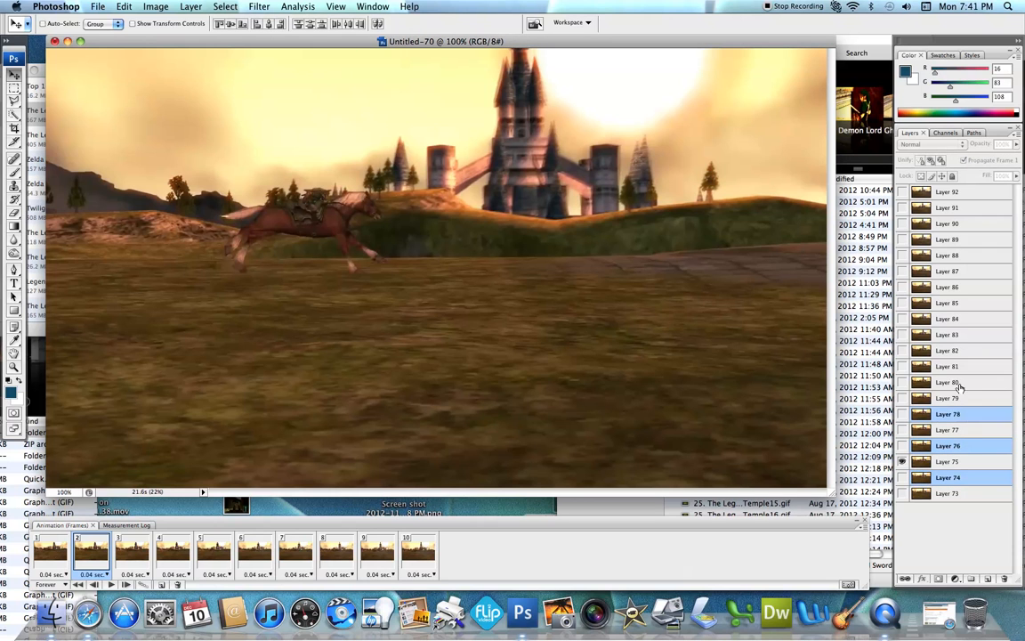
left_click(947, 350)
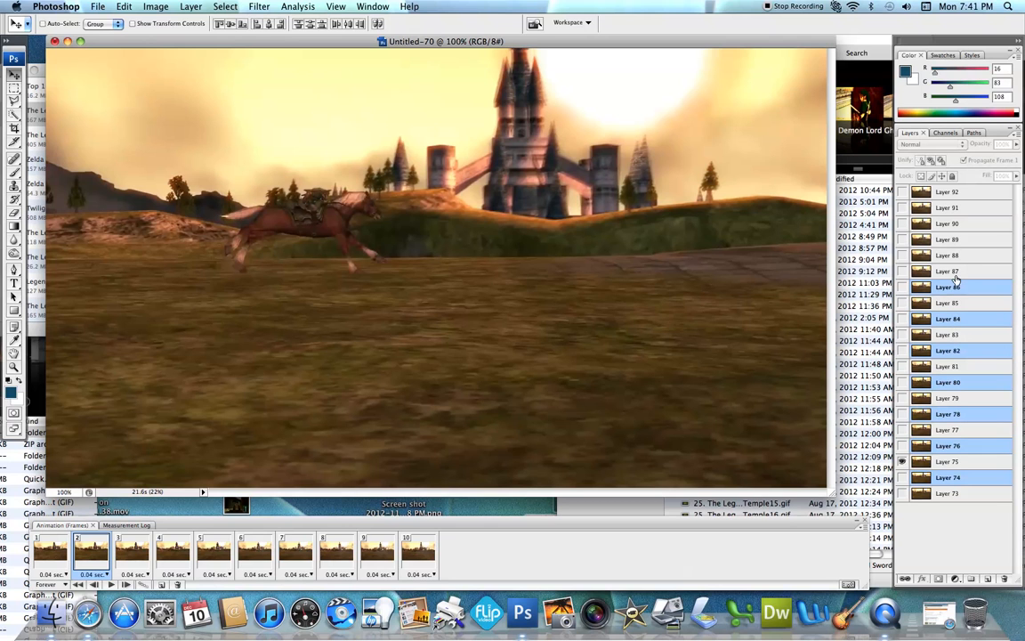
left_click(948, 255)
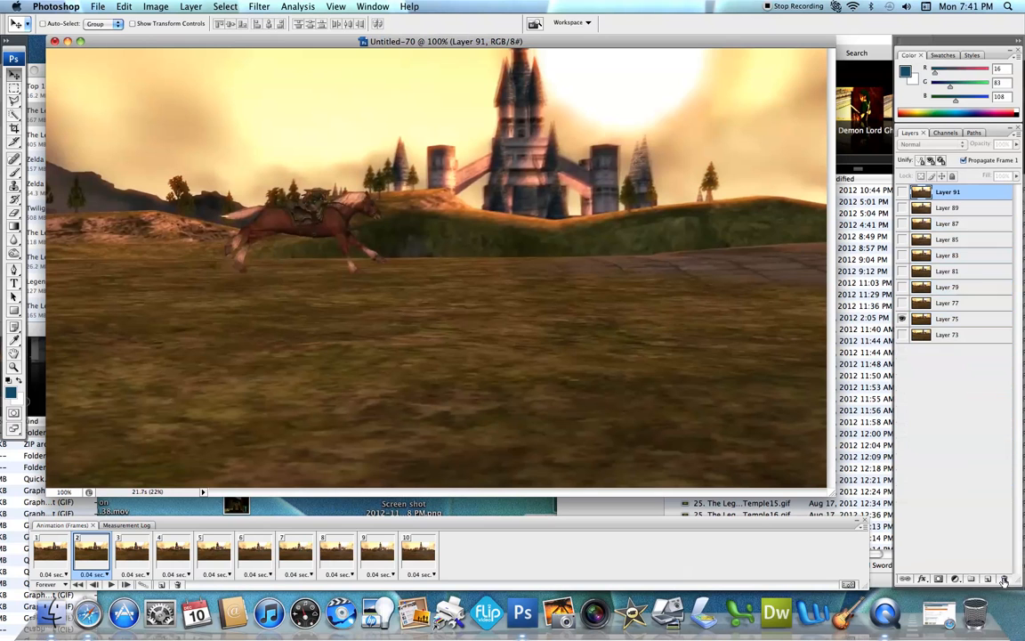
left_click(50, 550)
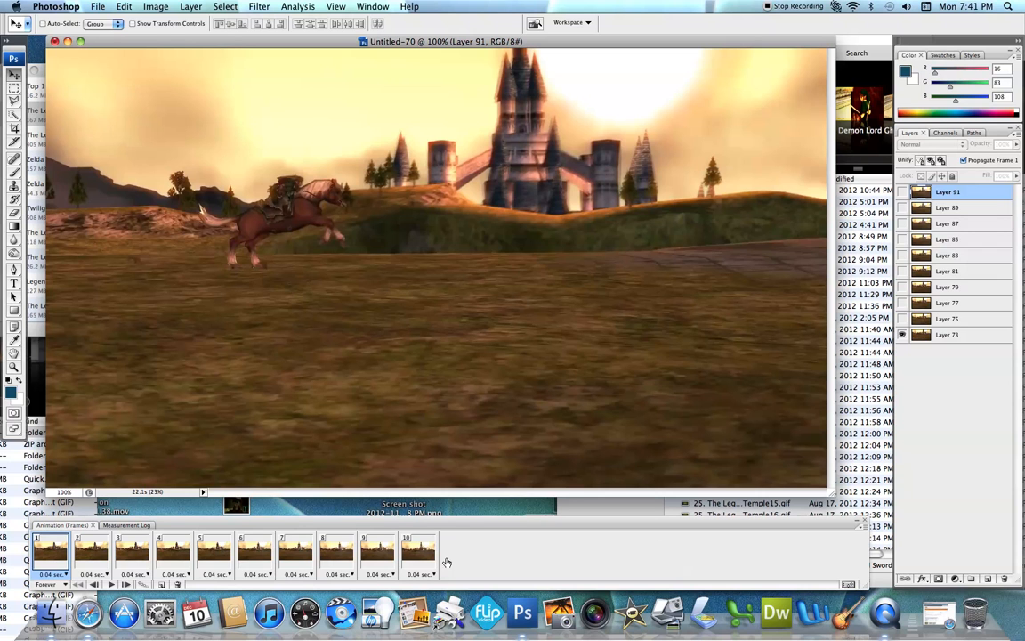
mouse_move(149, 566)
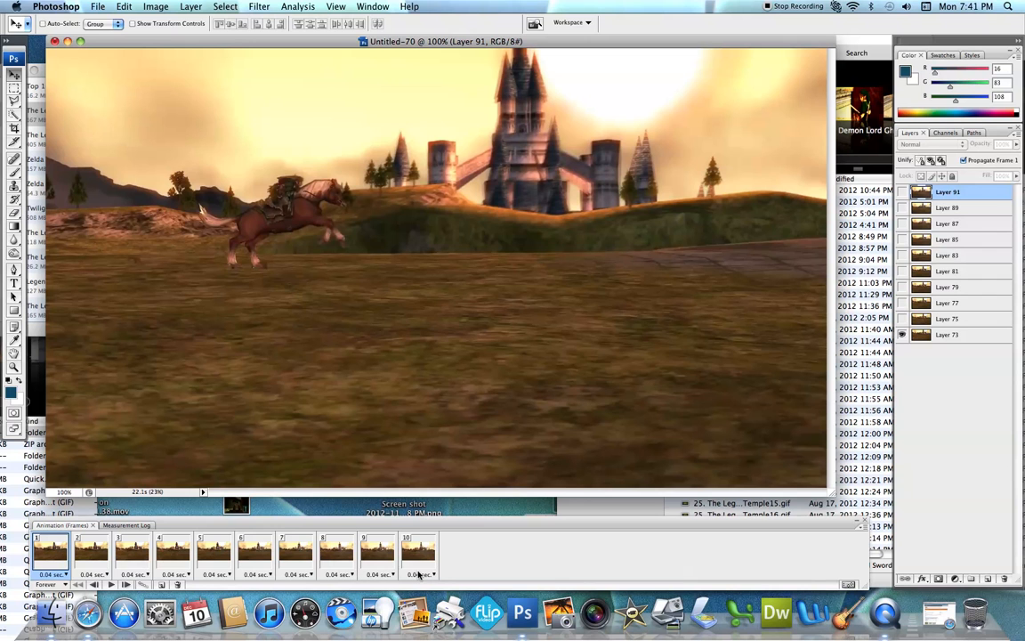
Select all ten frames and open the frame delay choices to pick Other
left_click(434, 573)
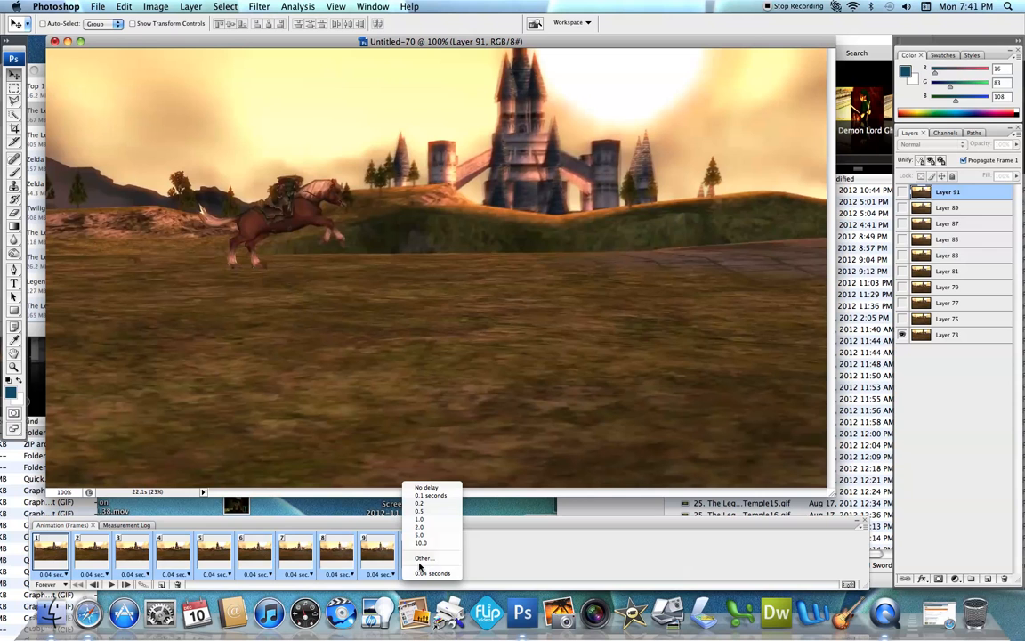
left_click(423, 558)
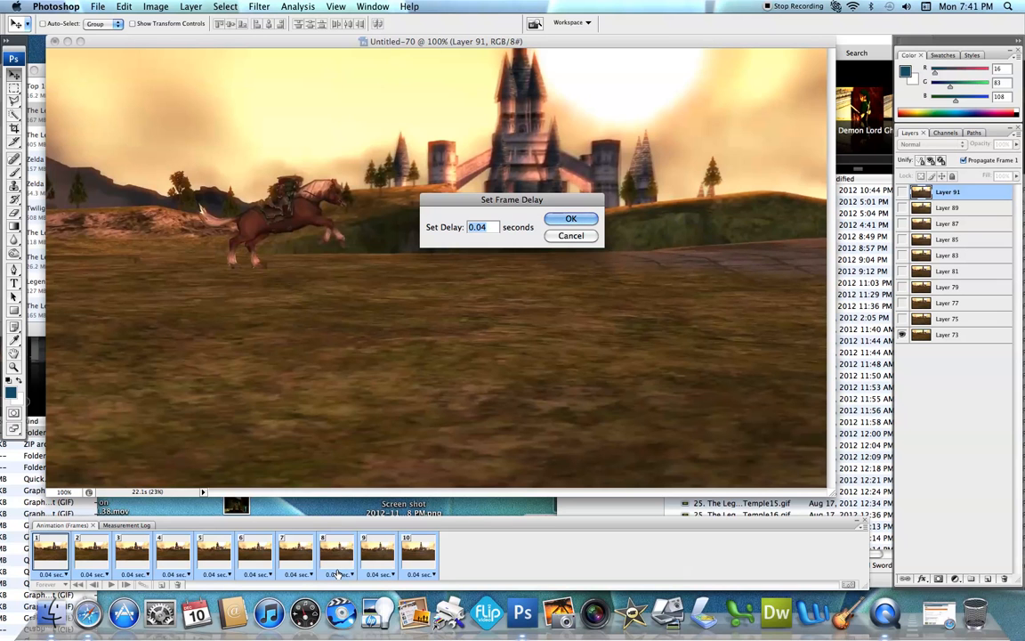
Apply the 0.1 s frame delay and set Image Size width to 500 pixels
left_click(124, 6)
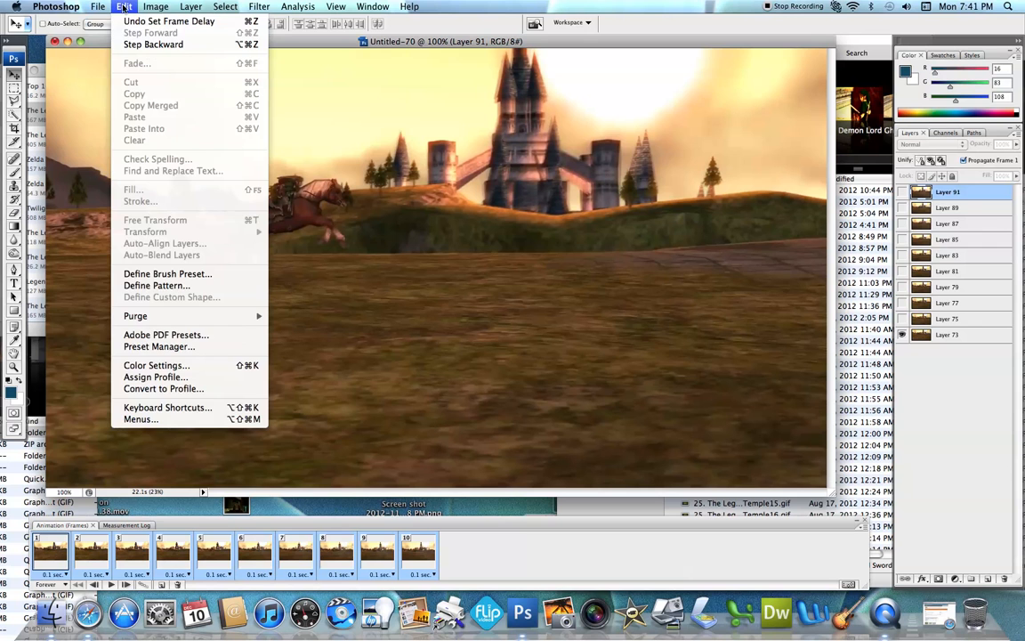
left_click(155, 7)
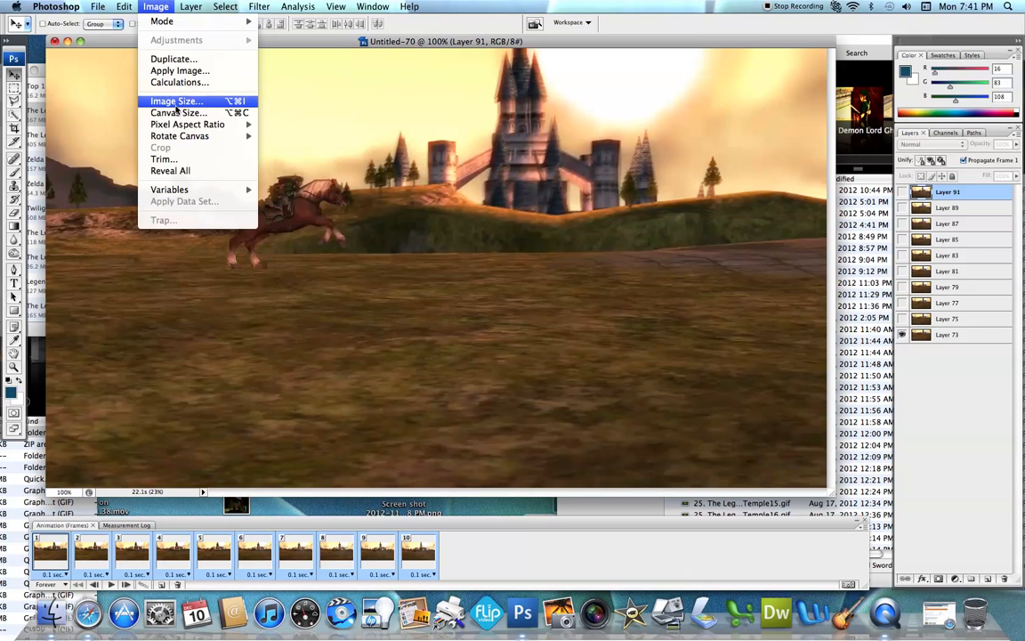
left_click(176, 100)
type("500")
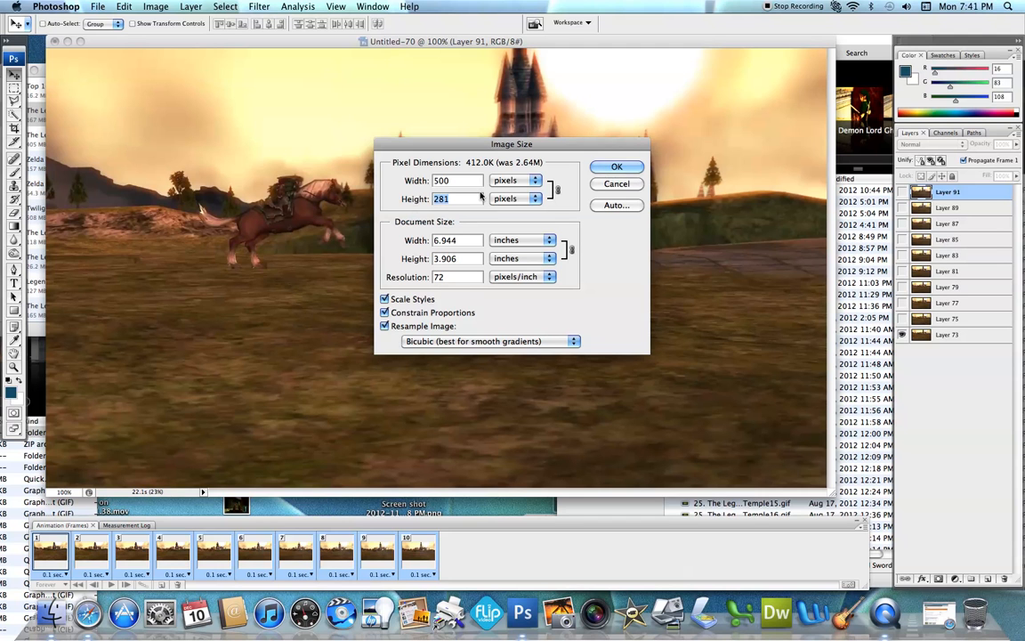
left_click(616, 166)
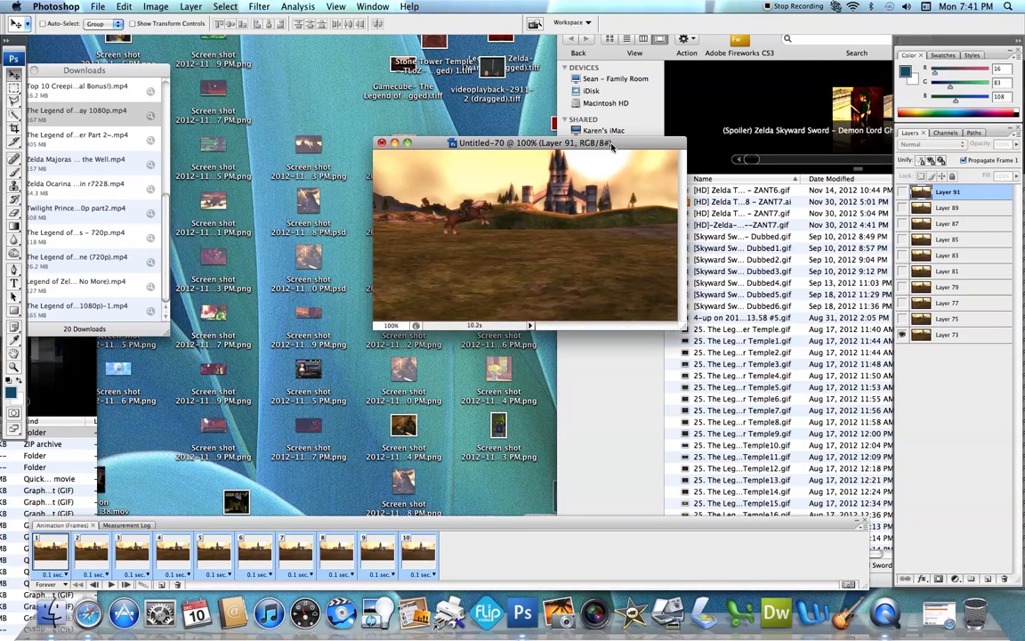
Drag the 500-pixel animation document window slightly left by its title bar
left_click_drag(525, 143, 523, 146)
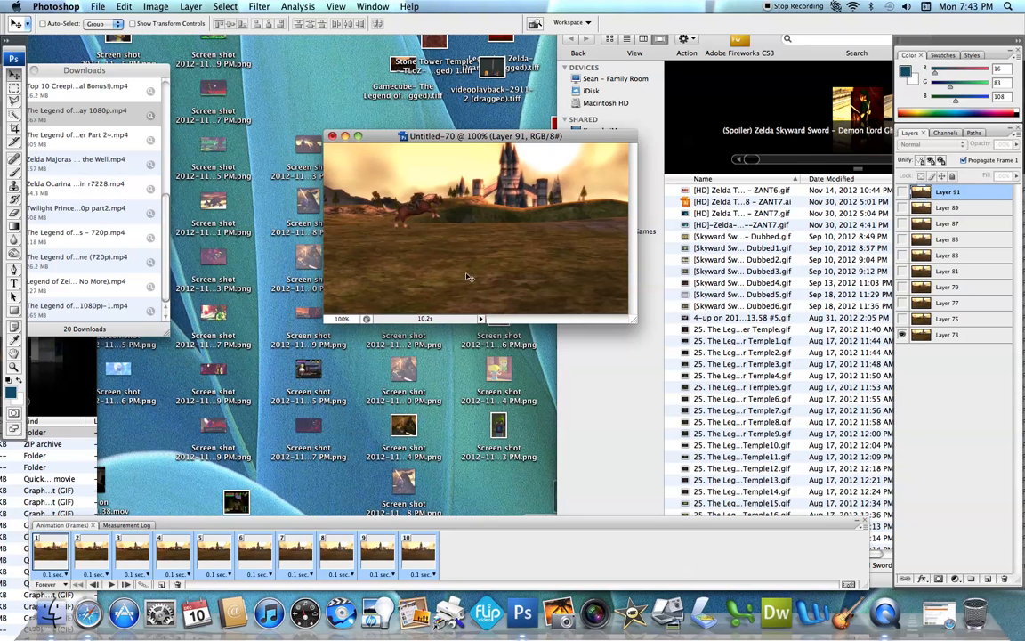
mouse_move(475, 161)
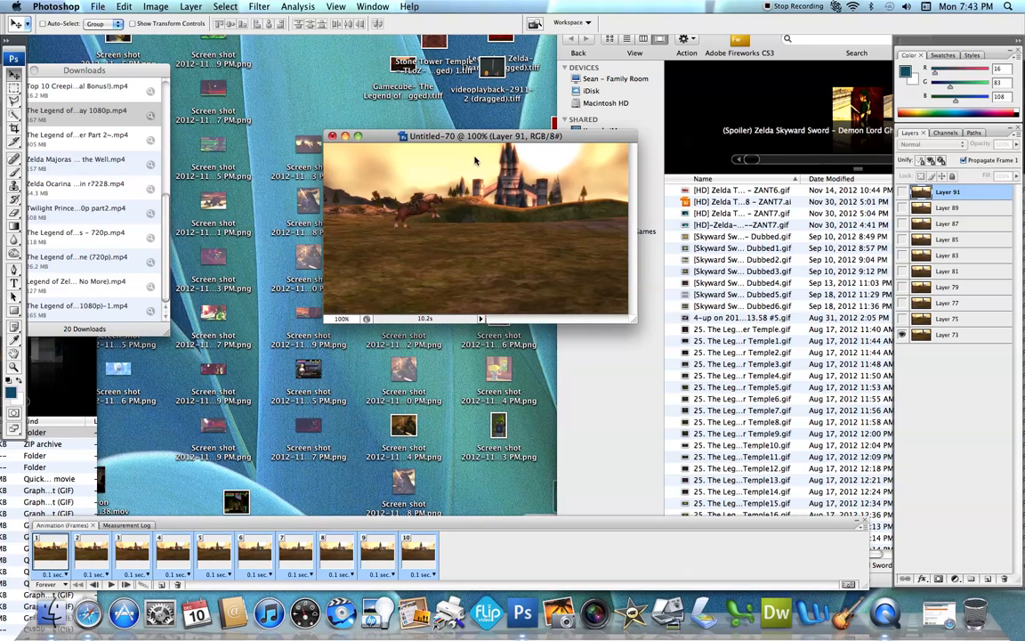